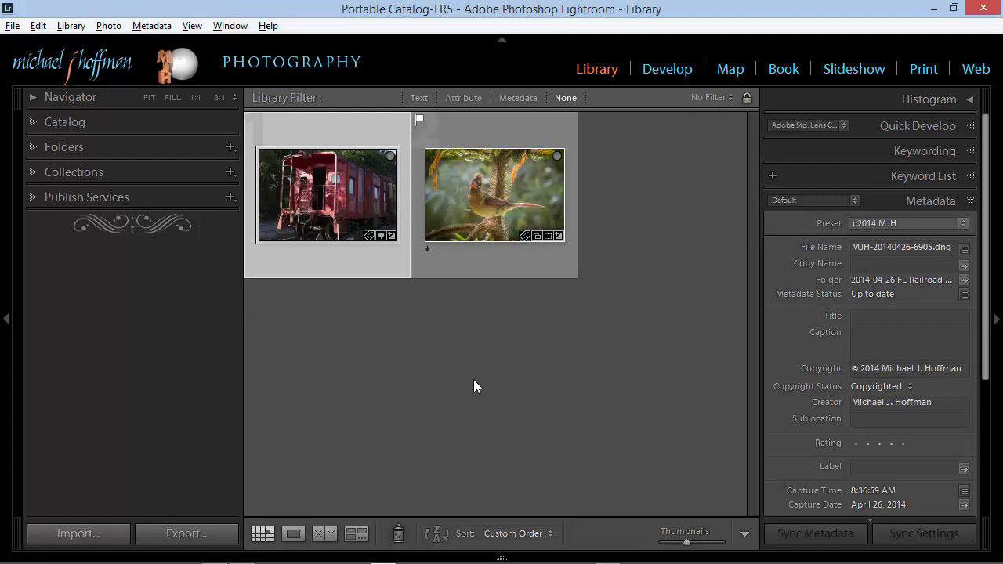
{"action": "mouse_move", "coordinate": [318, 215]}
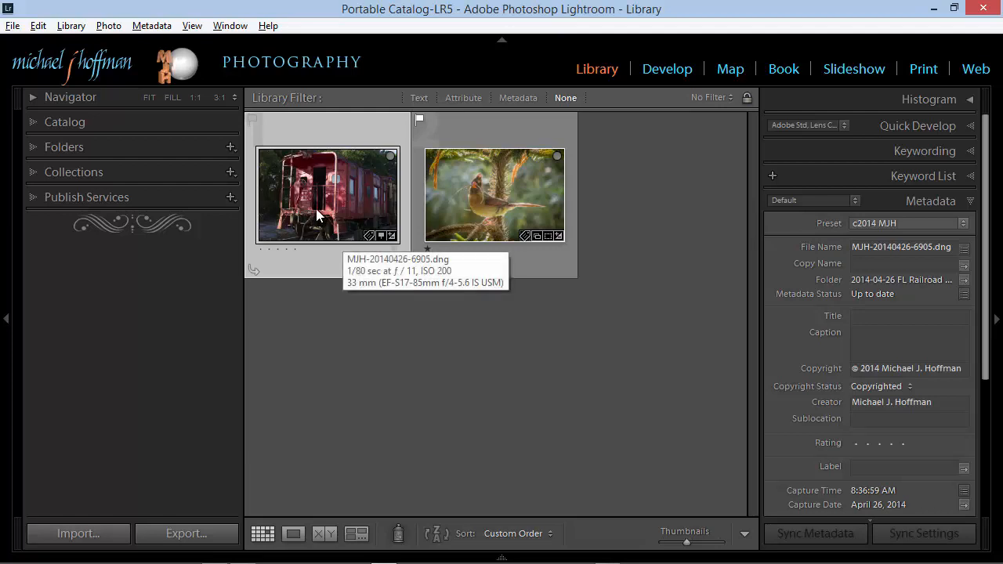
Check the Edit In editors, then reach Preferences' External Editing settings for Photoshop CC and Elements 10.
{"action": "left_click", "coordinate": [108, 26]}
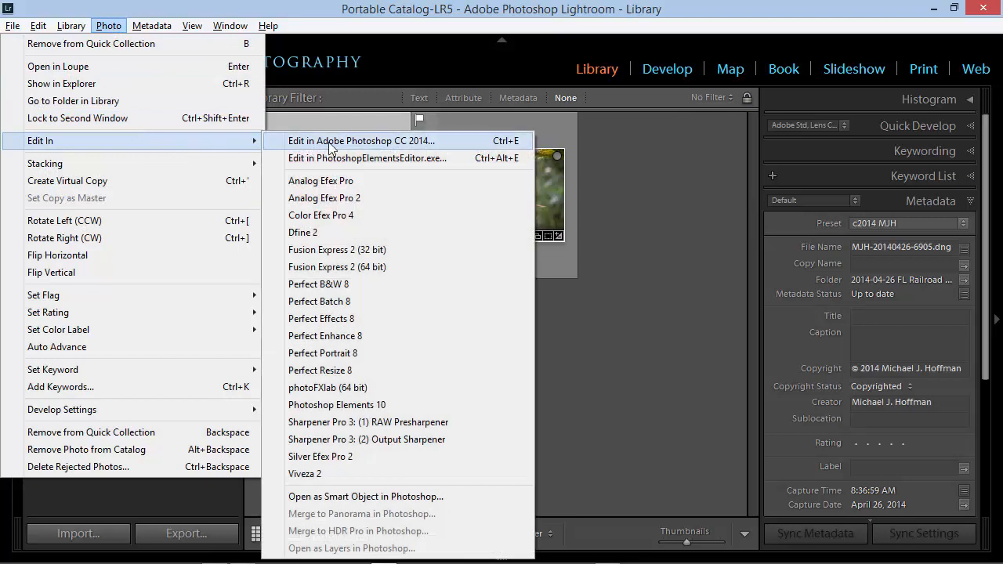
{"action": "mouse_move", "coordinate": [356, 149]}
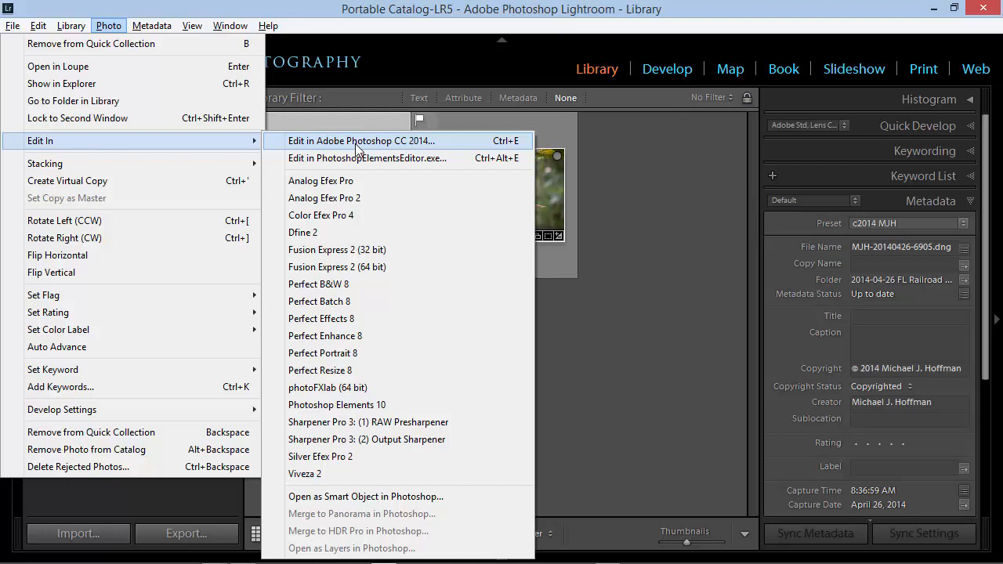
{"action": "mouse_move", "coordinate": [388, 151]}
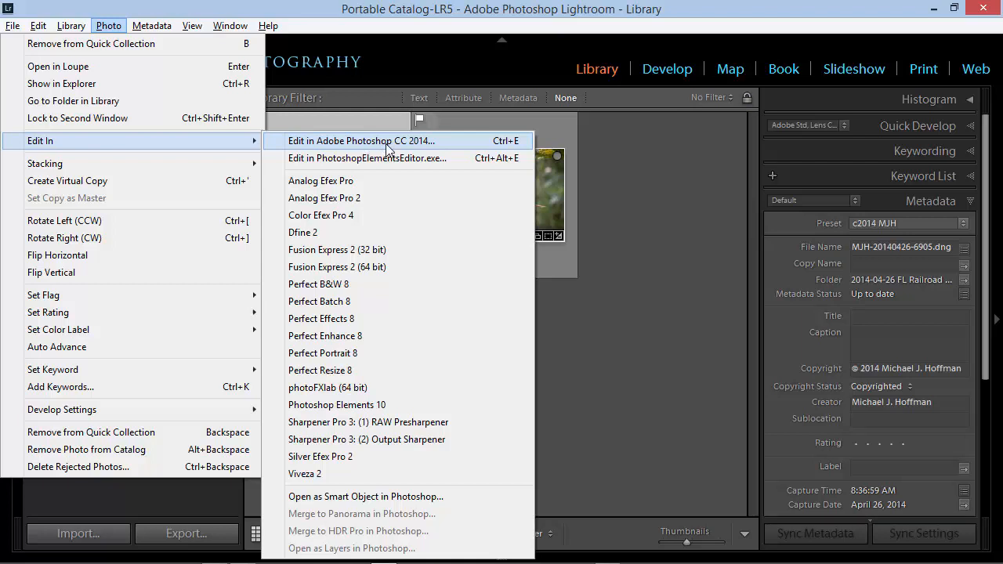
{"action": "mouse_move", "coordinate": [496, 149]}
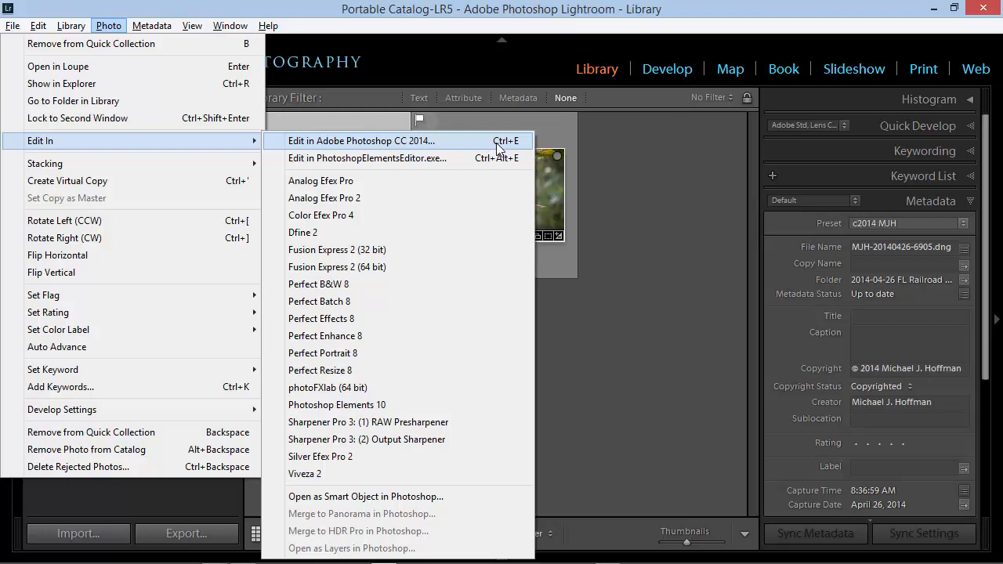
{"action": "mouse_move", "coordinate": [467, 158]}
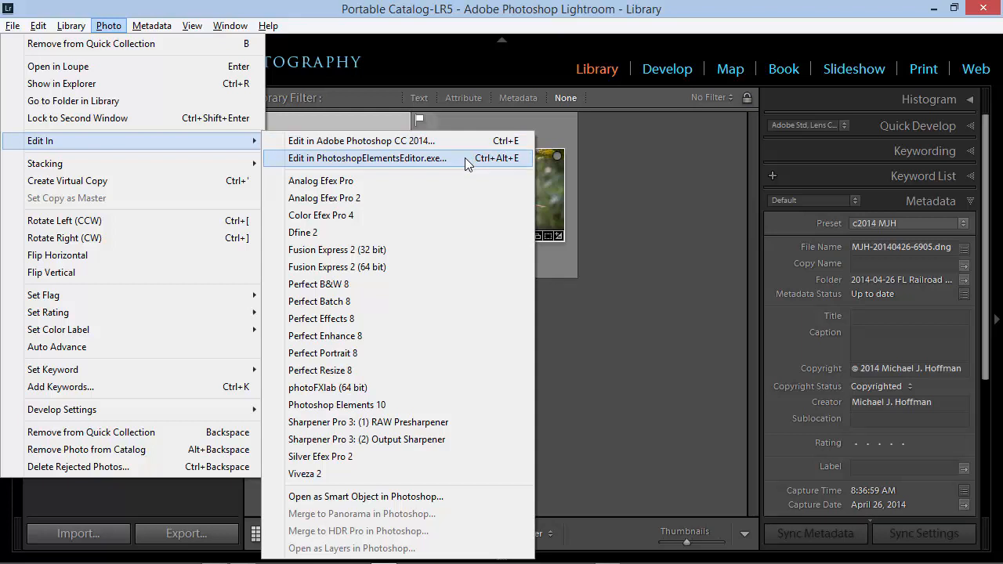
{"action": "mouse_move", "coordinate": [435, 162]}
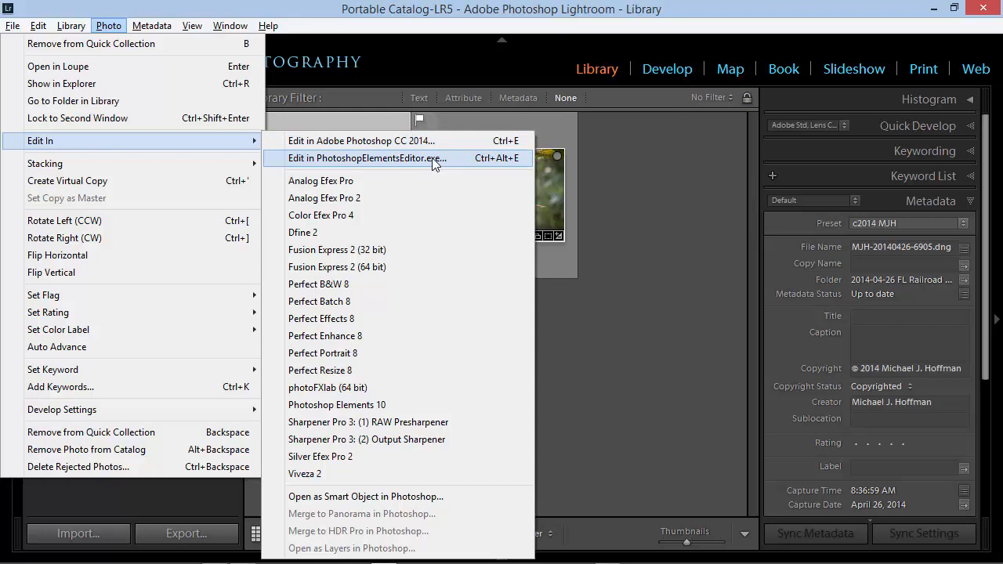
{"action": "mouse_move", "coordinate": [397, 180]}
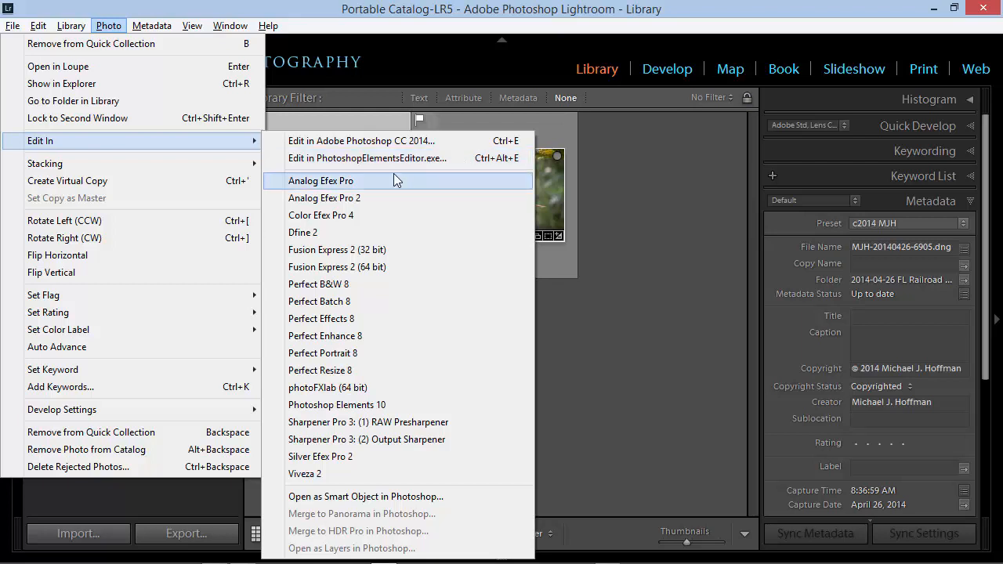
{"action": "mouse_move", "coordinate": [345, 379]}
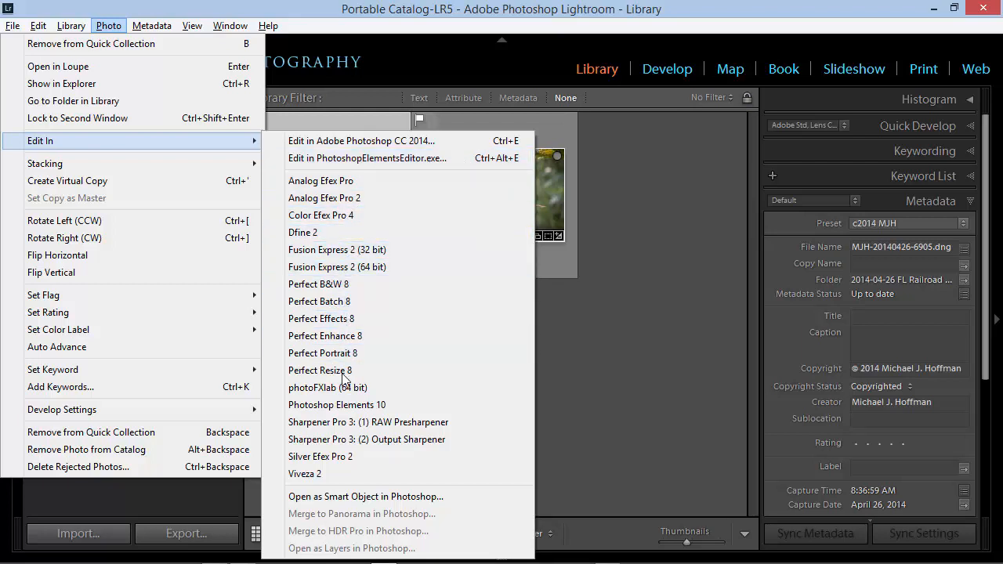
{"action": "mouse_move", "coordinate": [318, 283]}
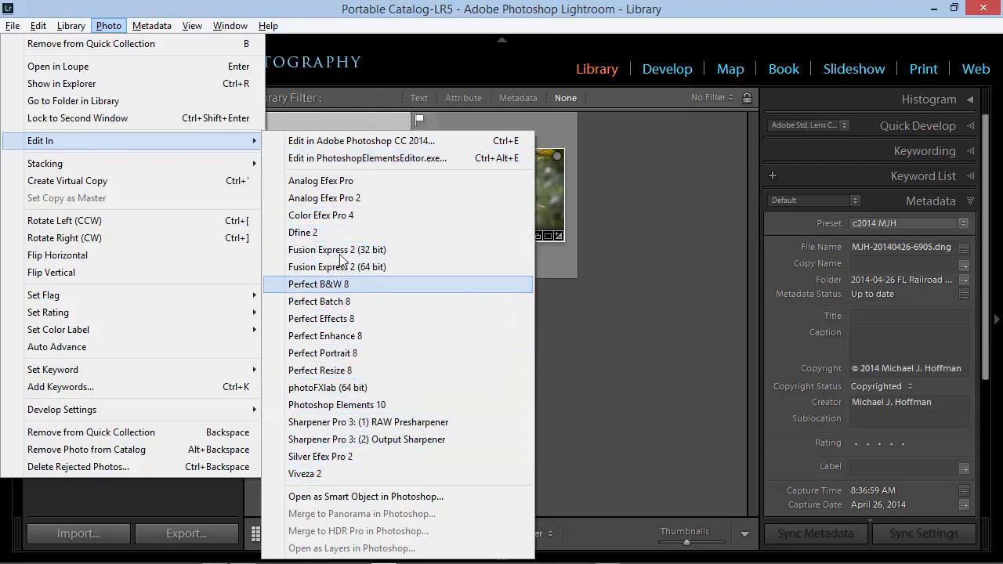
{"action": "mouse_move", "coordinate": [352, 190]}
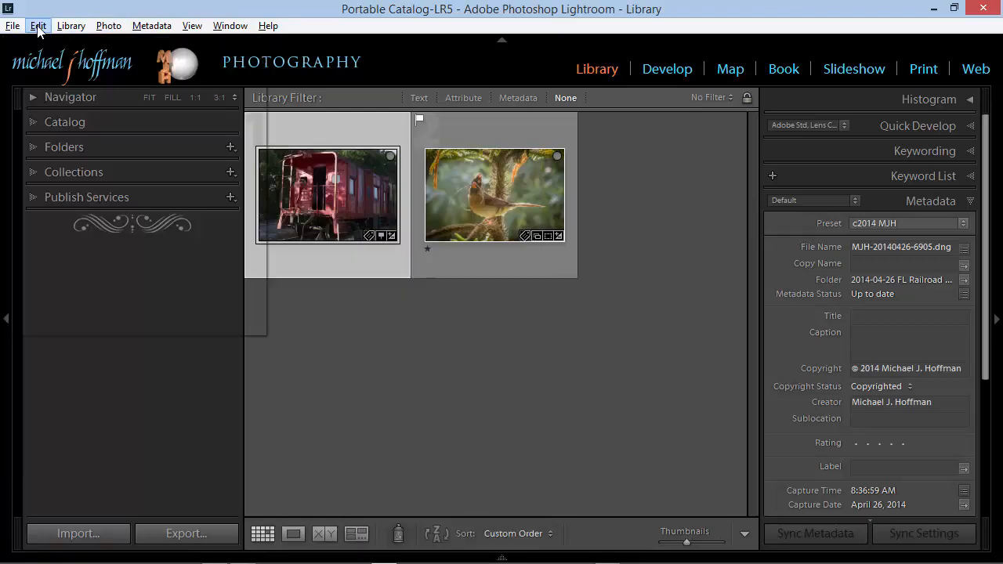
{"action": "left_click", "coordinate": [38, 25]}
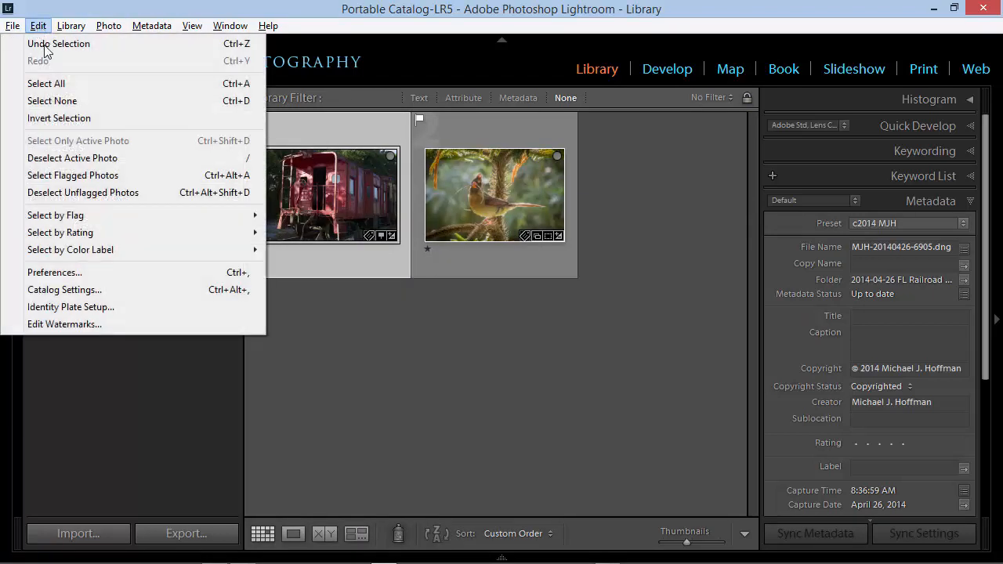
{"action": "mouse_move", "coordinate": [54, 272]}
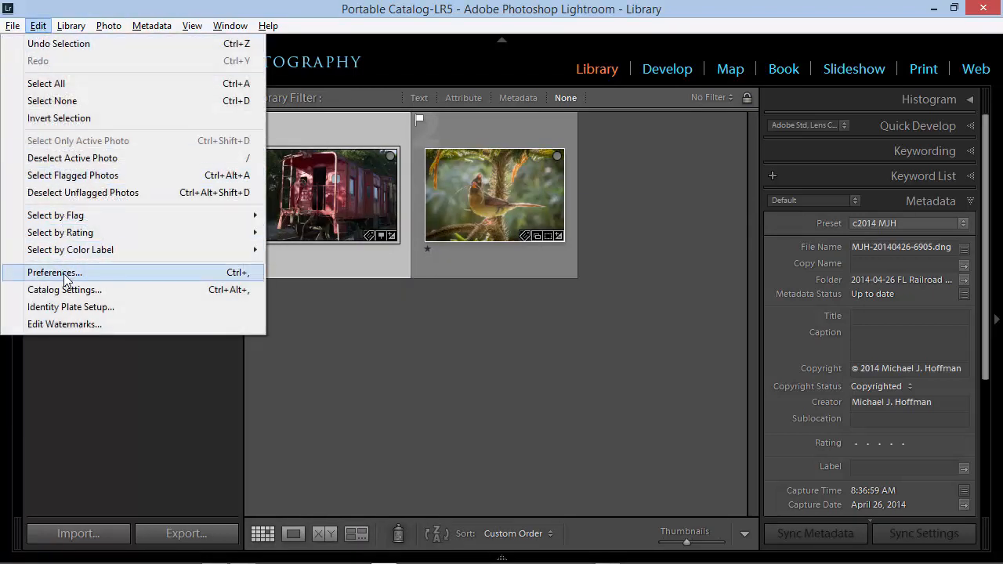
{"action": "left_click", "coordinate": [54, 272]}
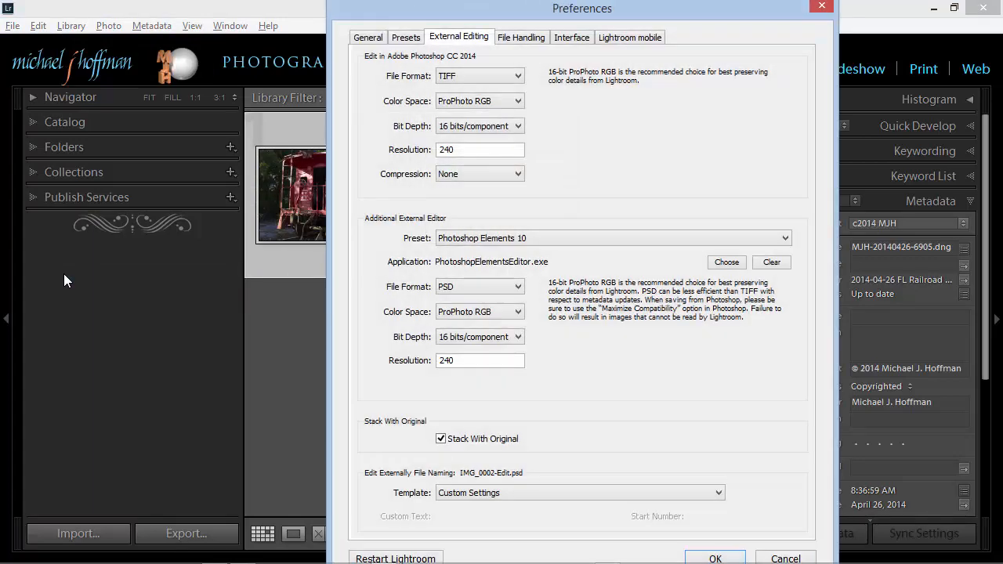
{"action": "mouse_move", "coordinate": [303, 129]}
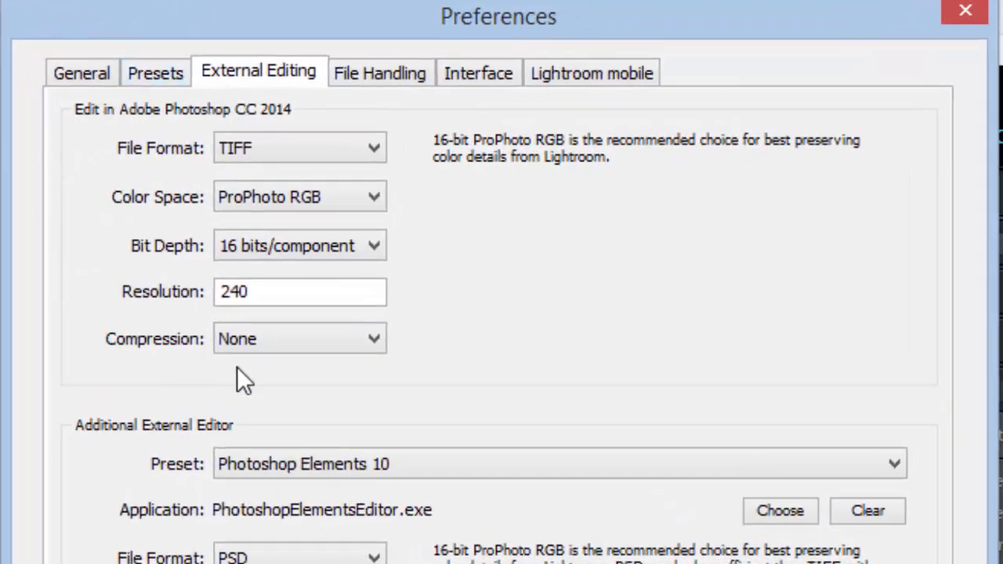
{"action": "mouse_move", "coordinate": [118, 380]}
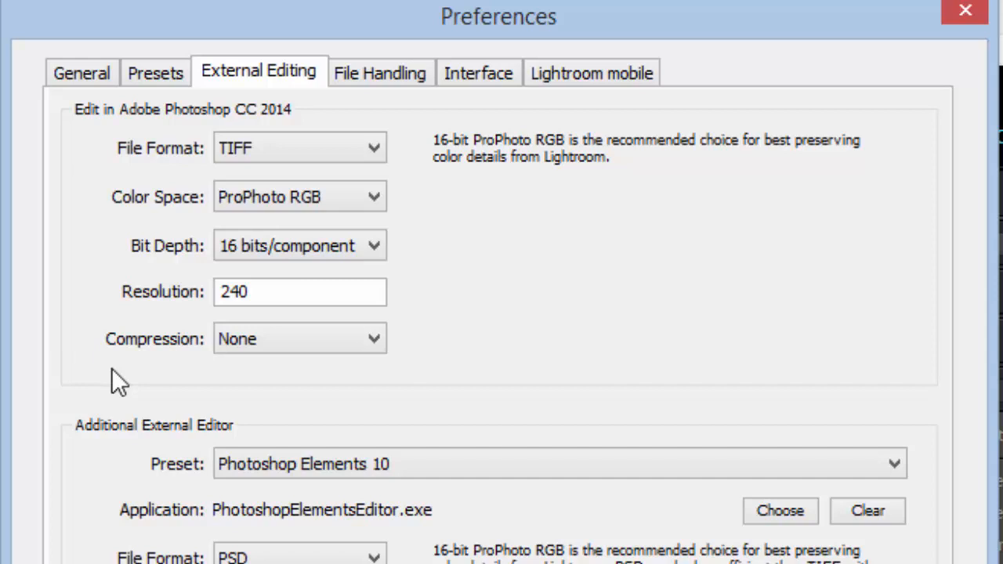
{"action": "mouse_move", "coordinate": [118, 372]}
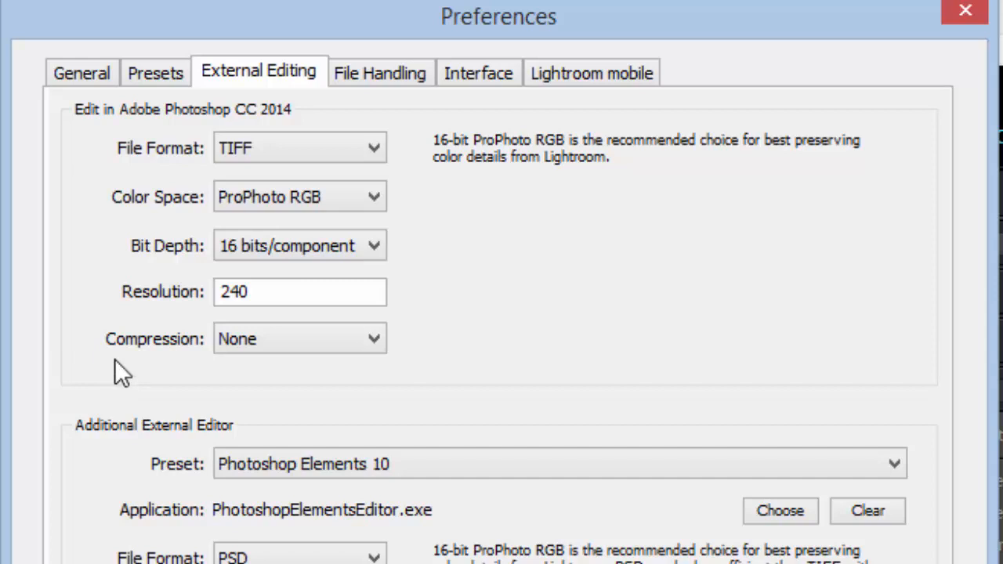
{"action": "mouse_move", "coordinate": [181, 270]}
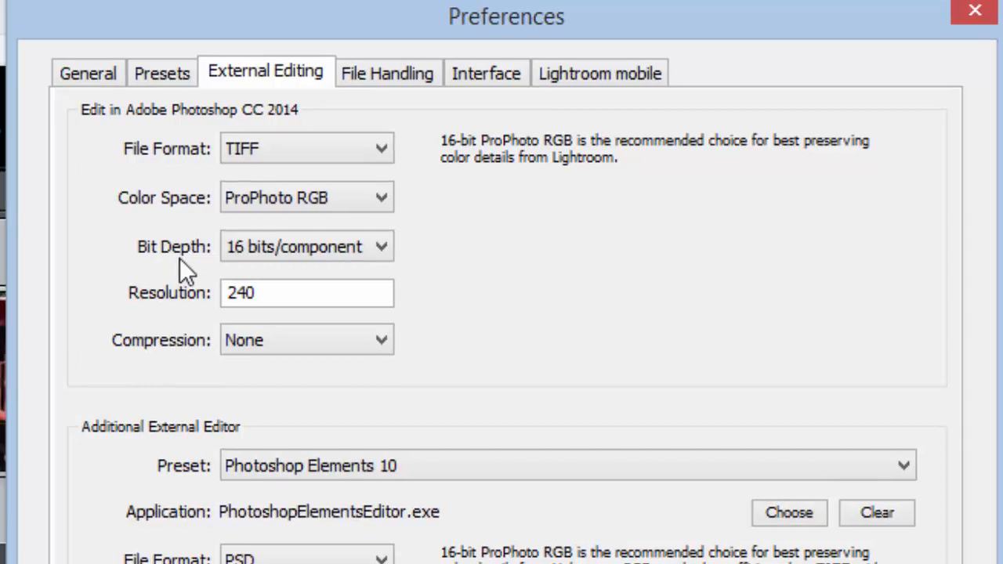
{"action": "scroll", "scroll_direction": "down", "scroll_amount": 3}
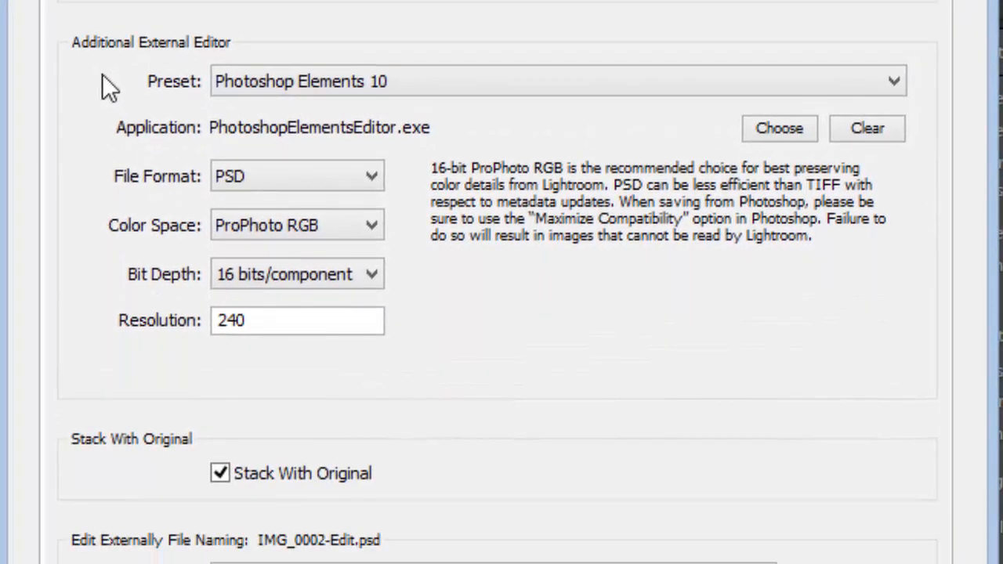
{"action": "mouse_move", "coordinate": [95, 355]}
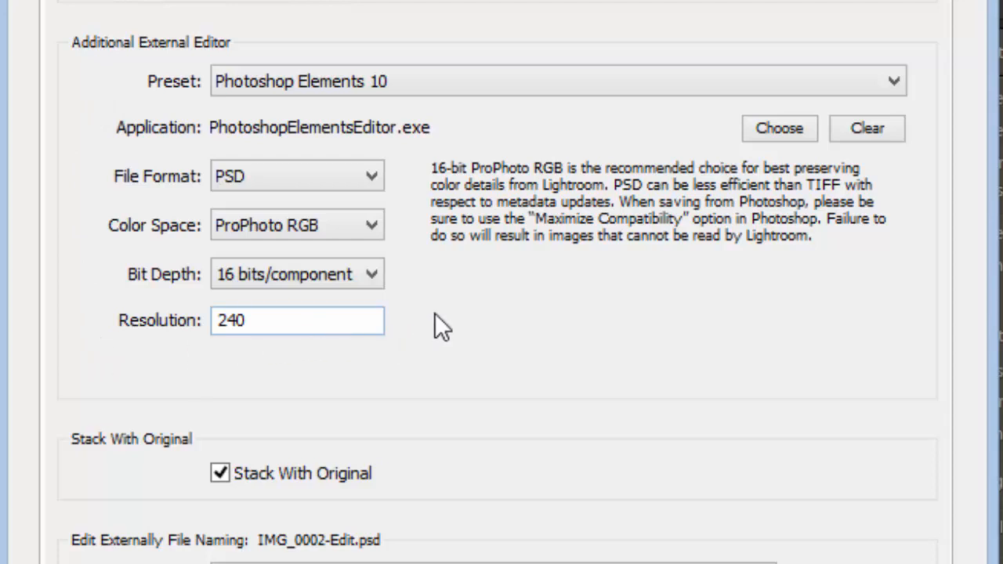
{"action": "mouse_move", "coordinate": [243, 59]}
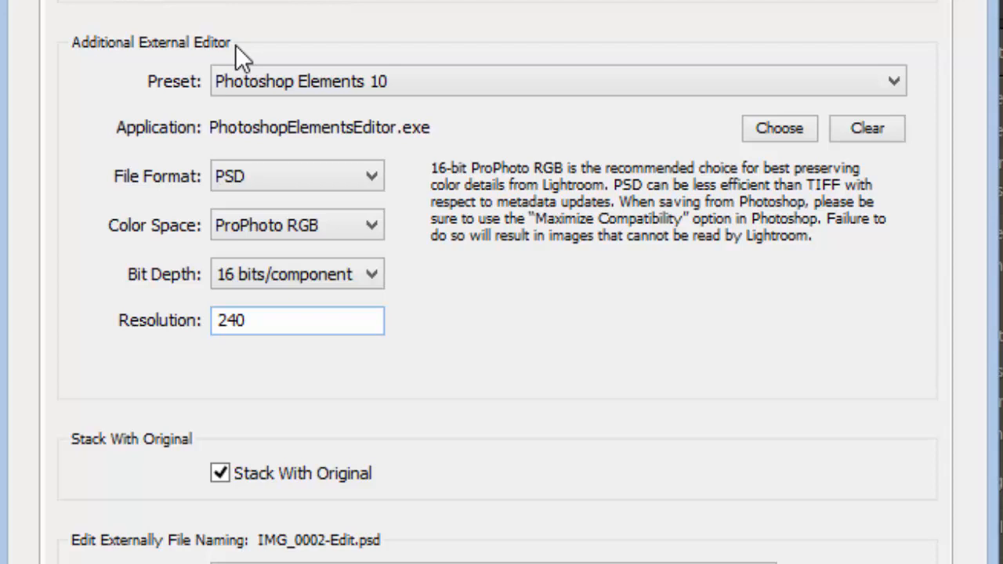
{"action": "mouse_move", "coordinate": [226, 106]}
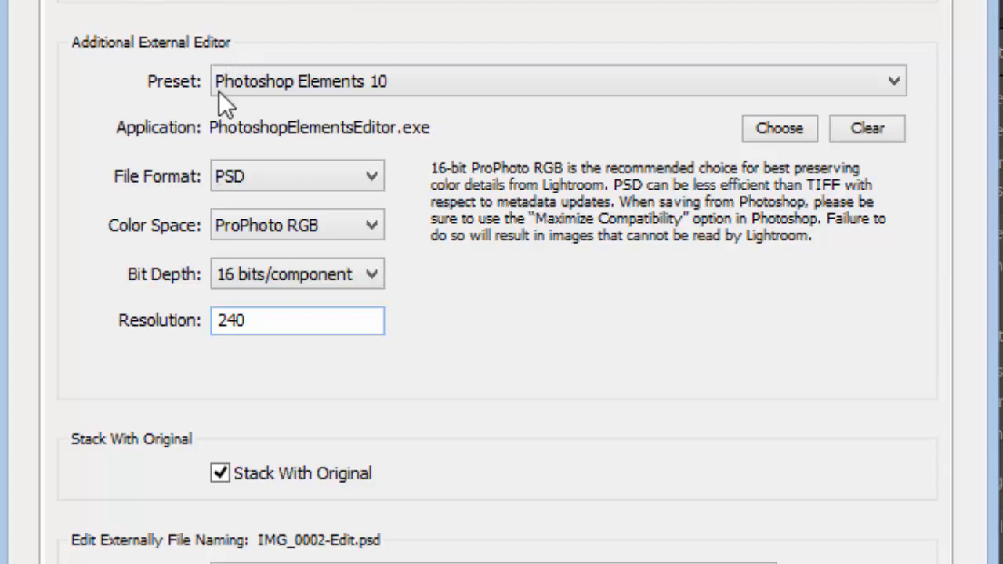
{"action": "mouse_move", "coordinate": [231, 106]}
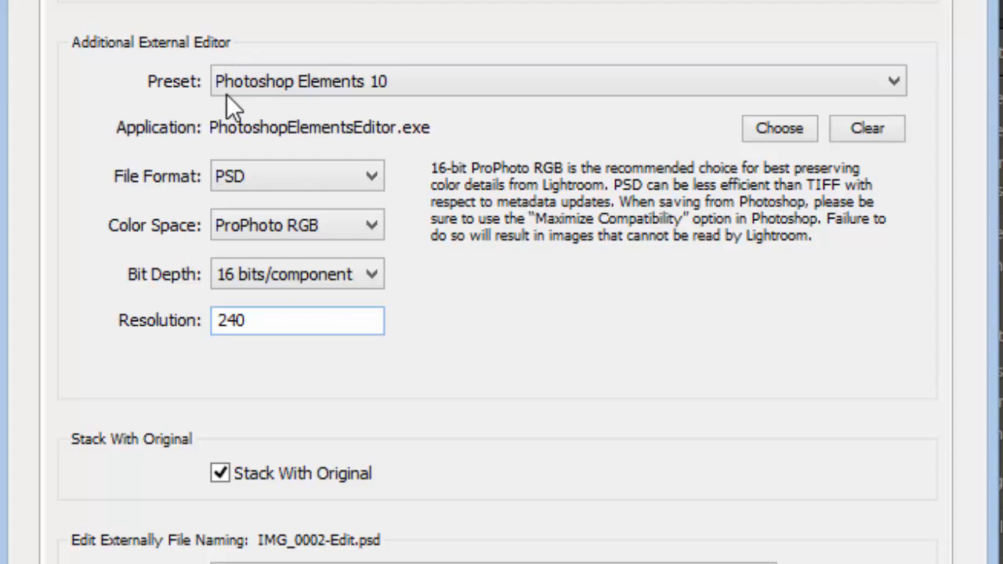
{"action": "mouse_move", "coordinate": [423, 161]}
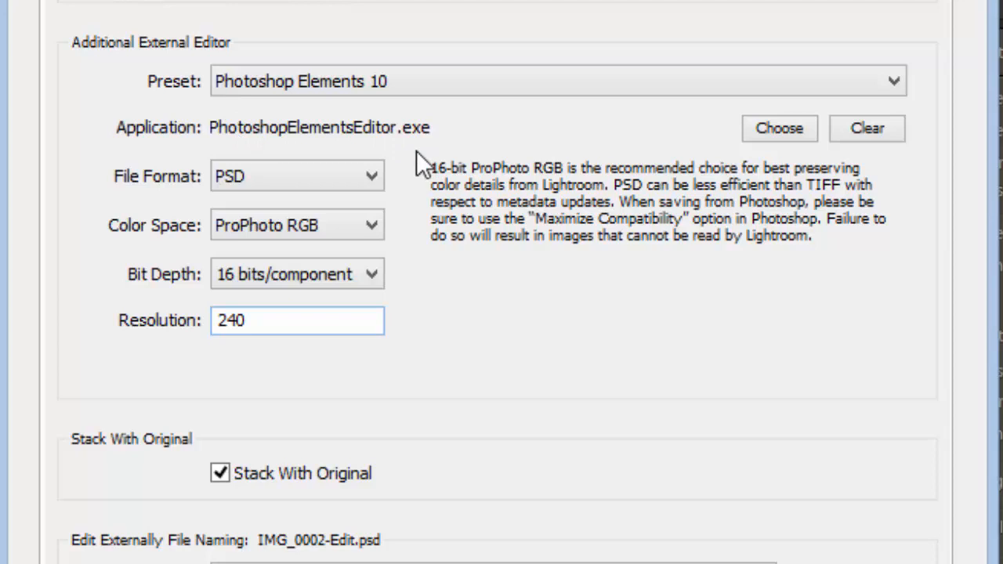
{"action": "mouse_move", "coordinate": [411, 271]}
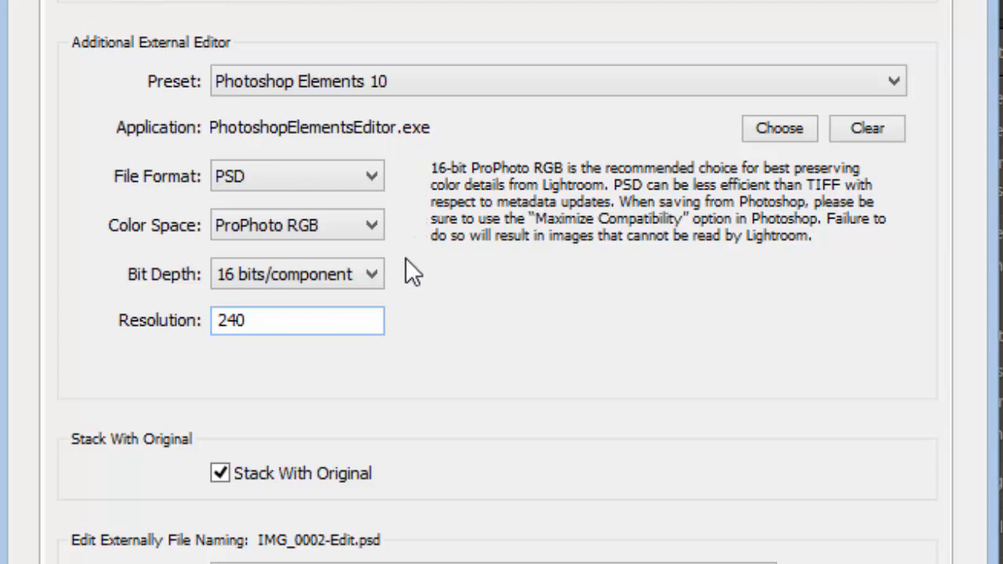
{"action": "mouse_move", "coordinate": [408, 207]}
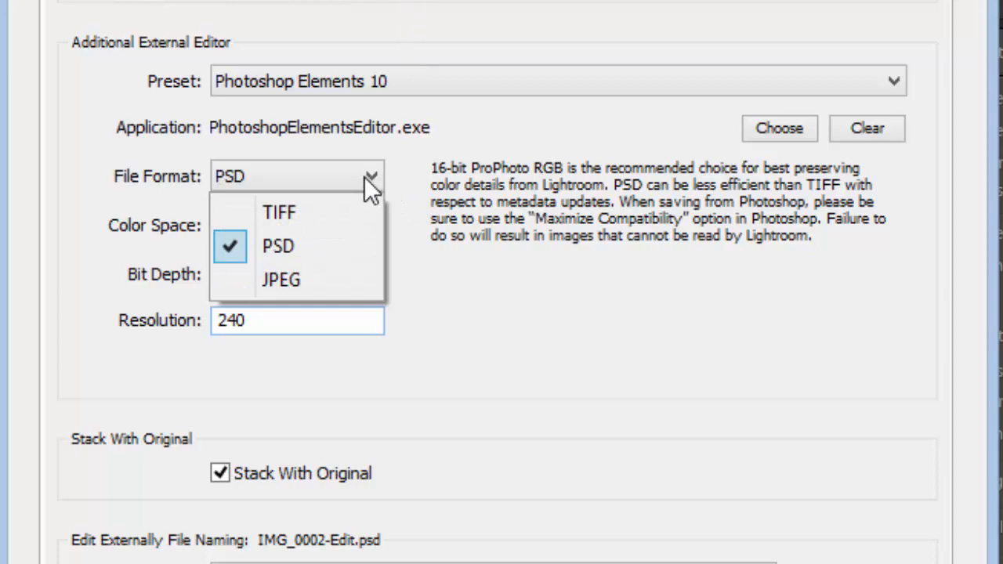
{"action": "left_click", "coordinate": [278, 246]}
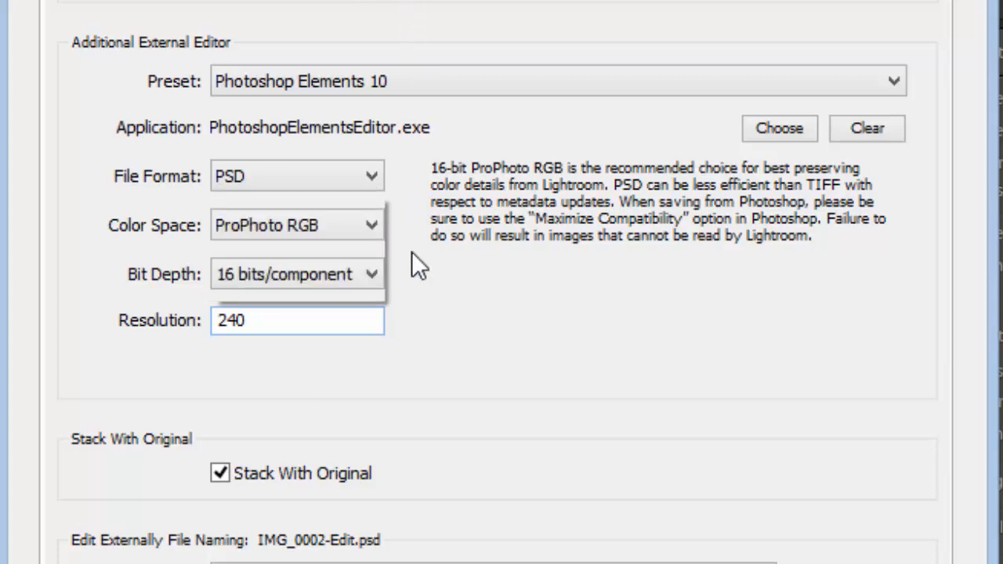
{"action": "left_click", "coordinate": [296, 225]}
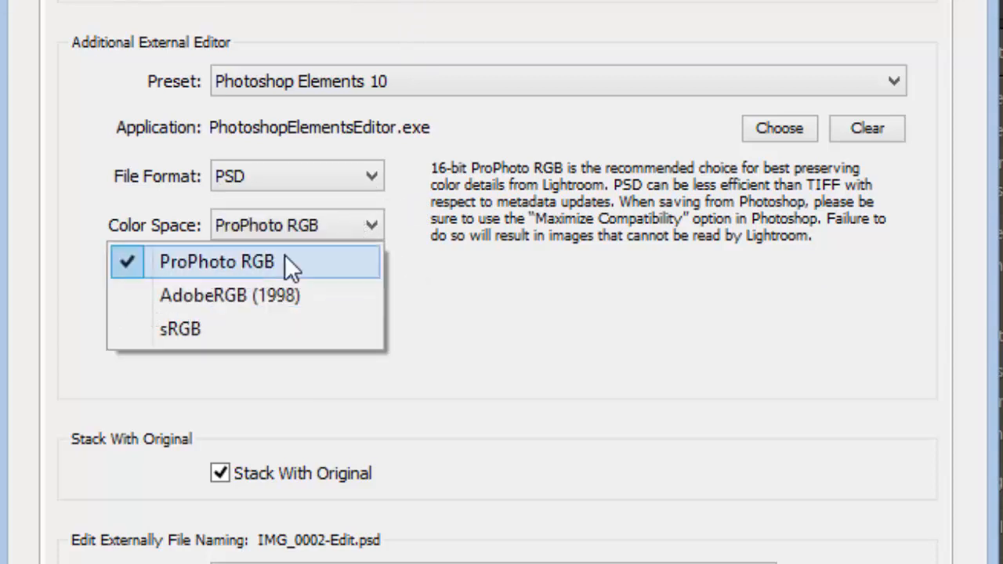
{"action": "mouse_move", "coordinate": [223, 325]}
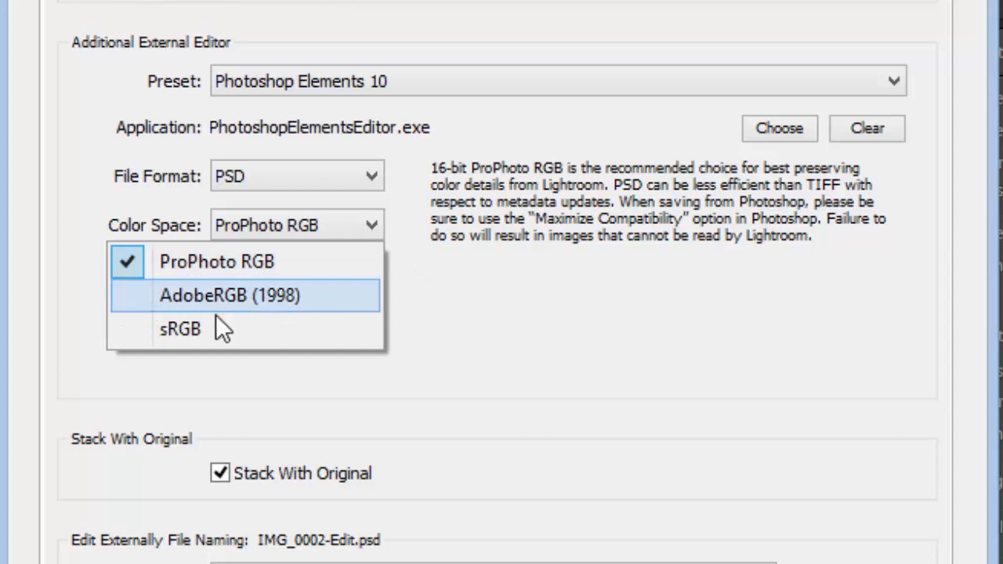
{"action": "left_click", "coordinate": [216, 260]}
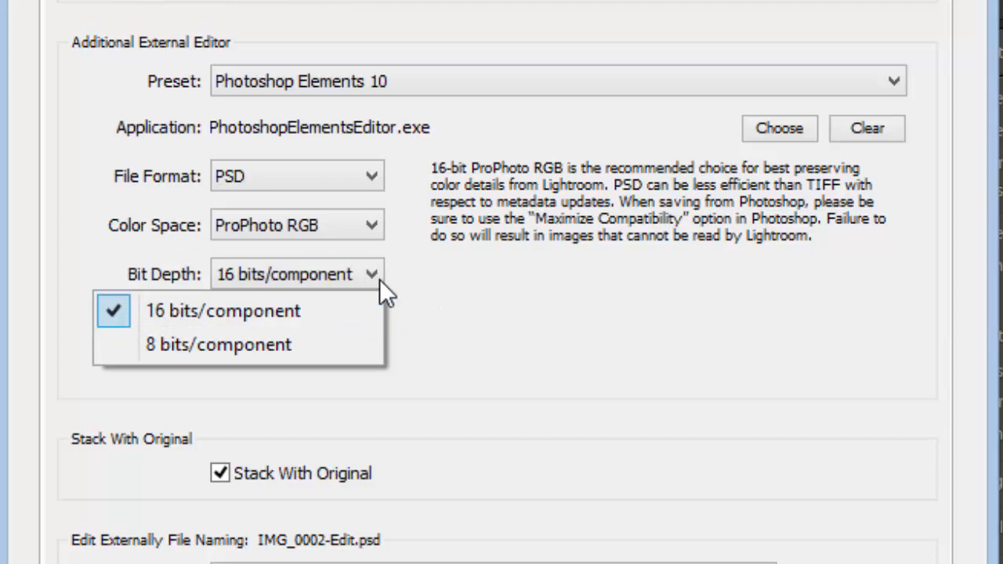
{"action": "left_click", "coordinate": [223, 310]}
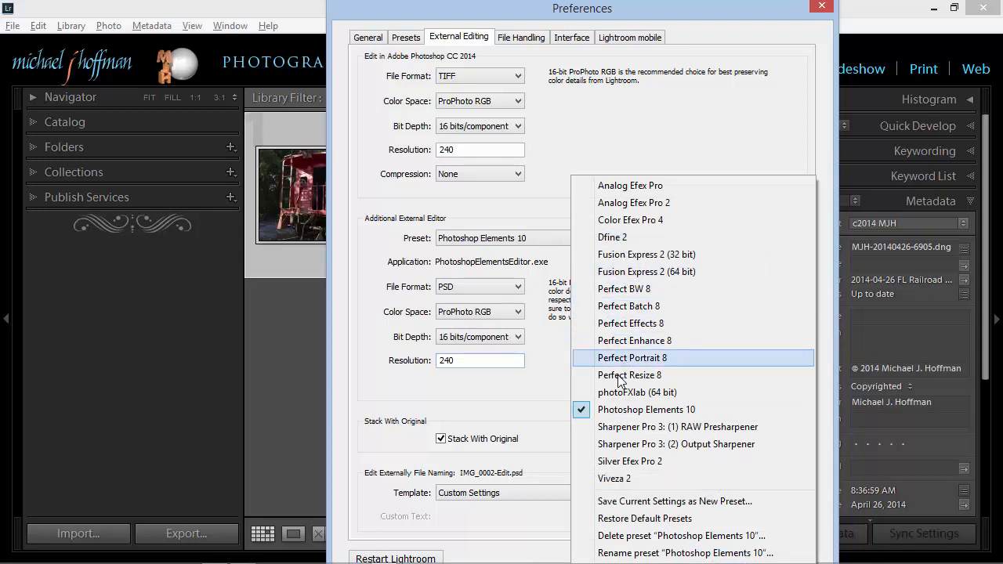
{"action": "mouse_move", "coordinate": [618, 340]}
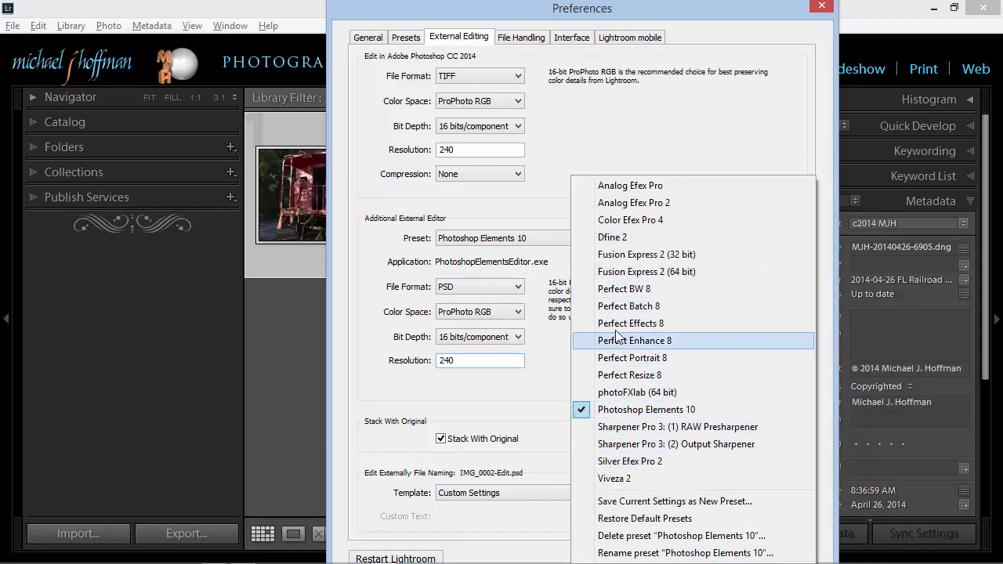
{"action": "mouse_move", "coordinate": [627, 237]}
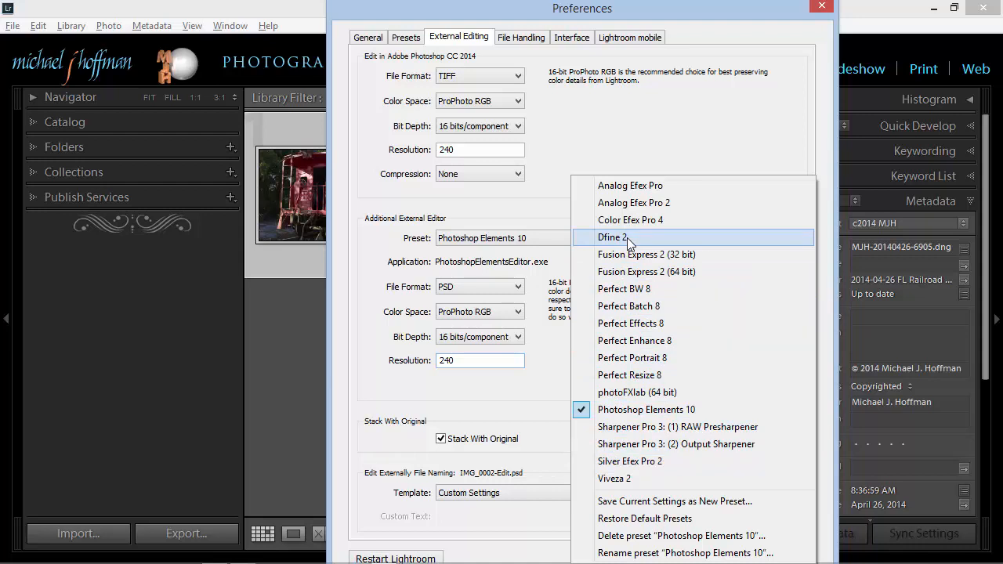
{"action": "mouse_move", "coordinate": [633, 212]}
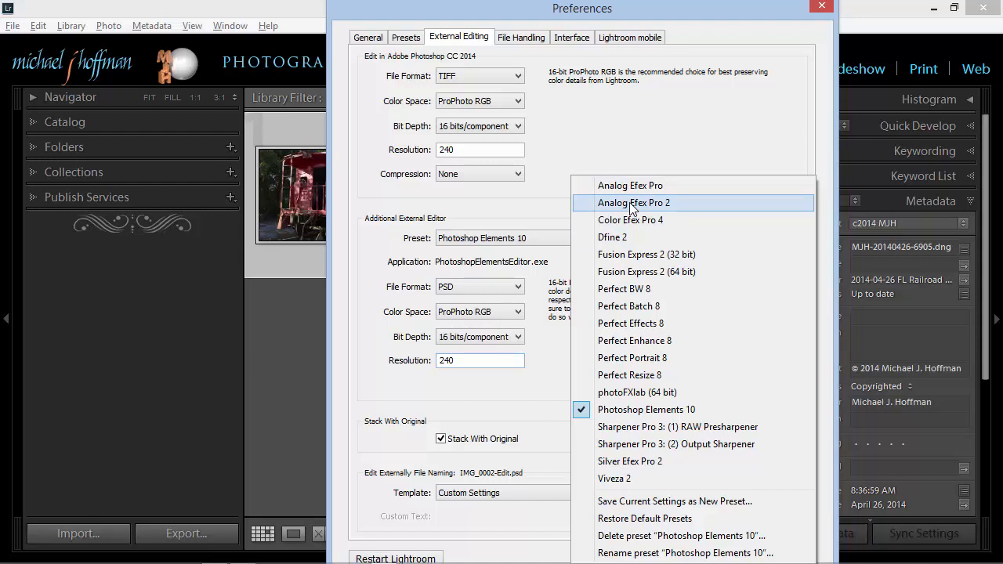
Set the Additional External Editor preset to Analog Efex Pro 2 and confirm with OK.
{"action": "left_click", "coordinate": [633, 202]}
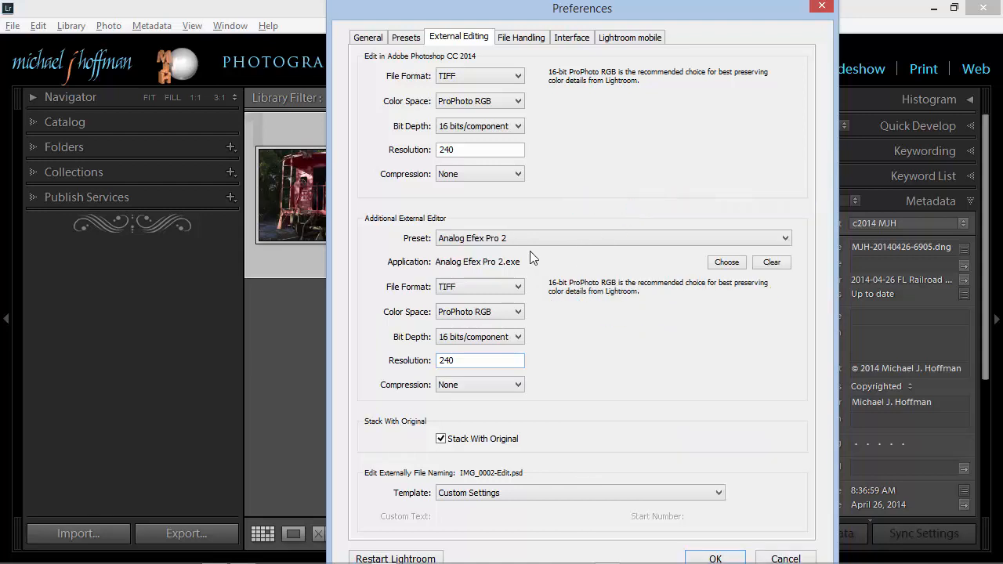
{"action": "mouse_move", "coordinate": [509, 276]}
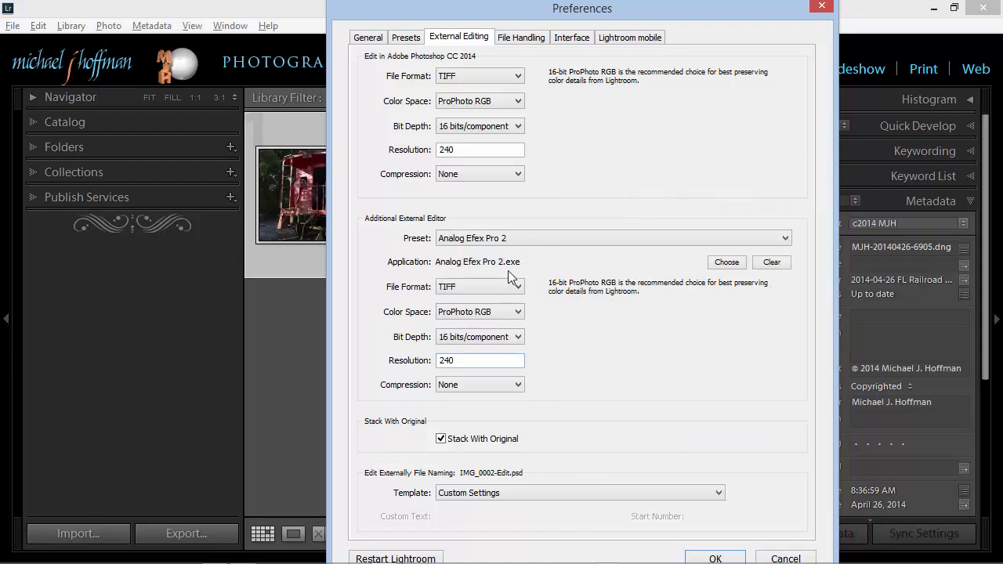
{"action": "mouse_move", "coordinate": [477, 352]}
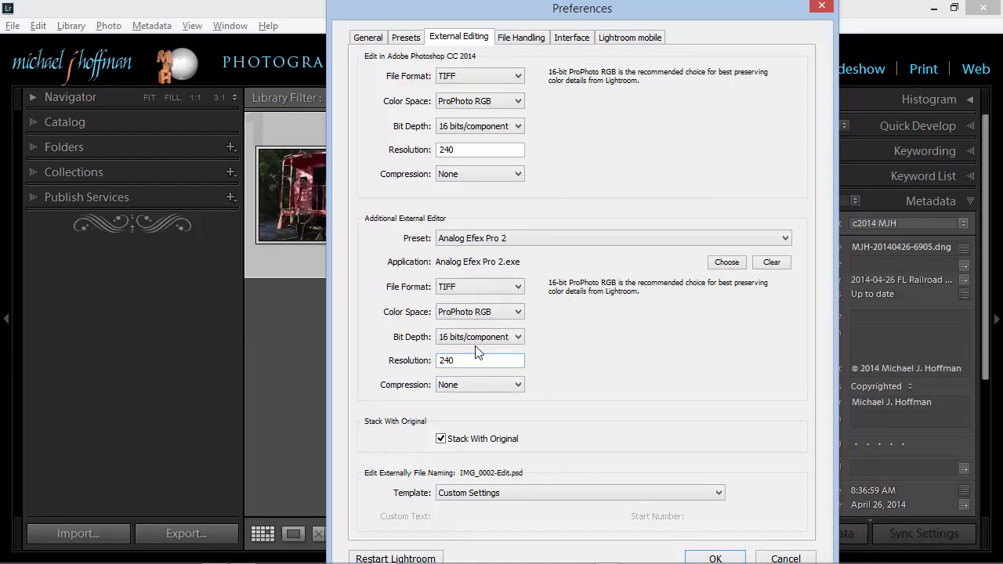
{"action": "mouse_move", "coordinate": [490, 293]}
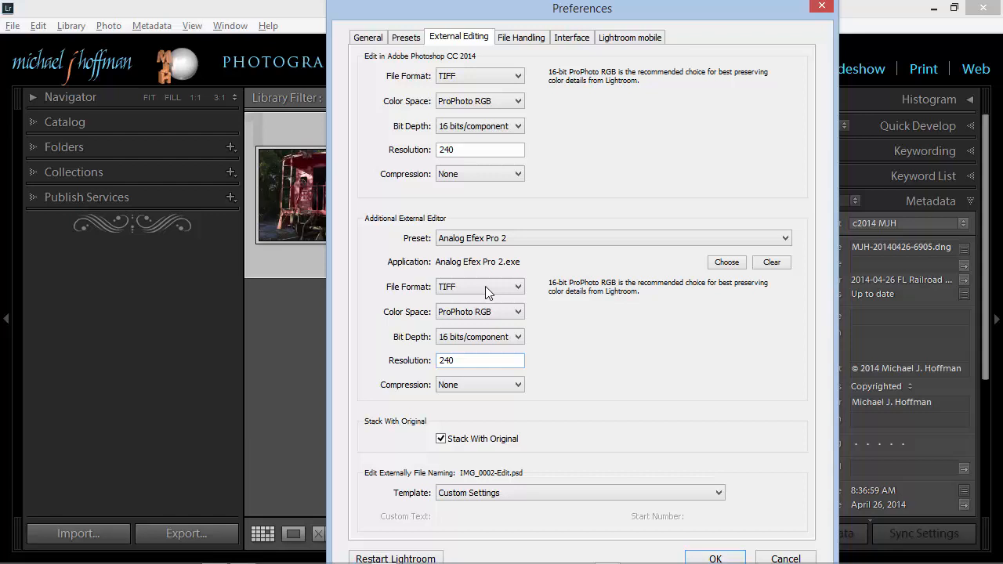
{"action": "mouse_move", "coordinate": [486, 336]}
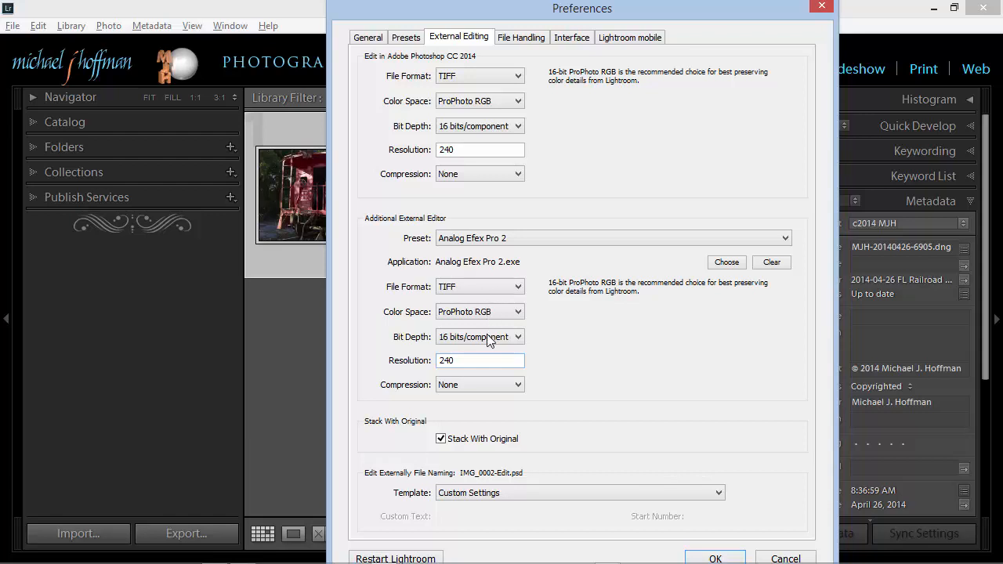
{"action": "mouse_move", "coordinate": [538, 249]}
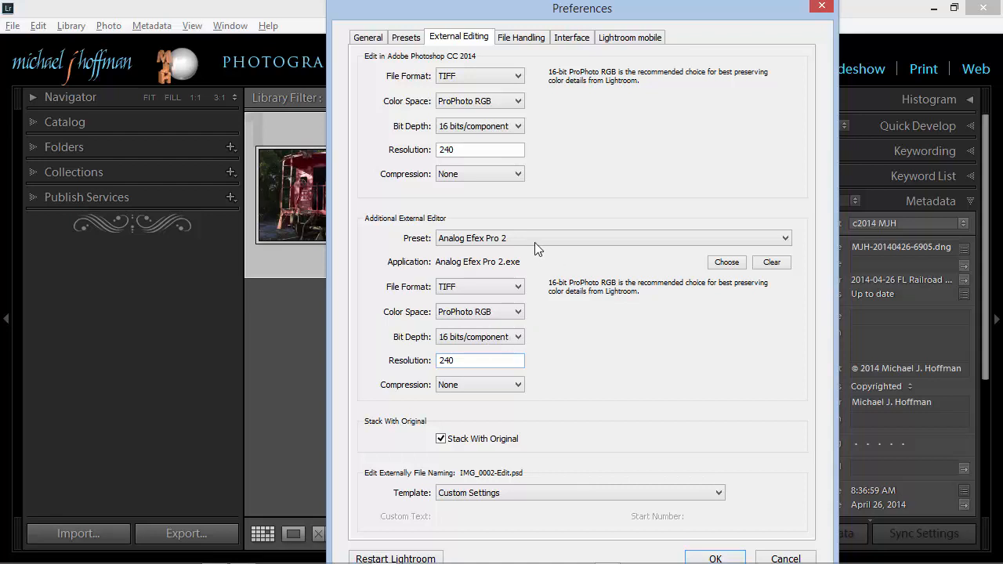
{"action": "mouse_move", "coordinate": [493, 257]}
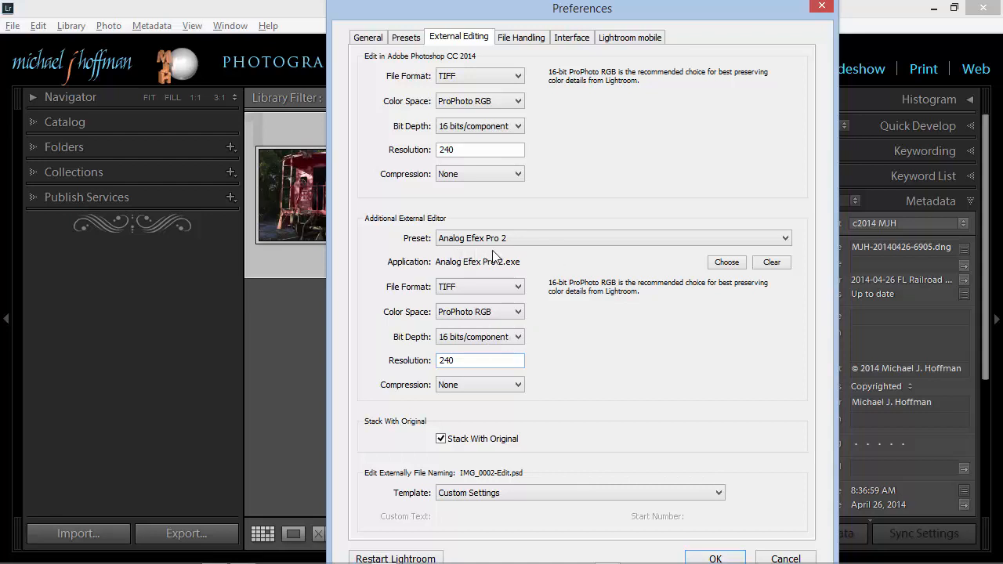
{"action": "mouse_move", "coordinate": [423, 253]}
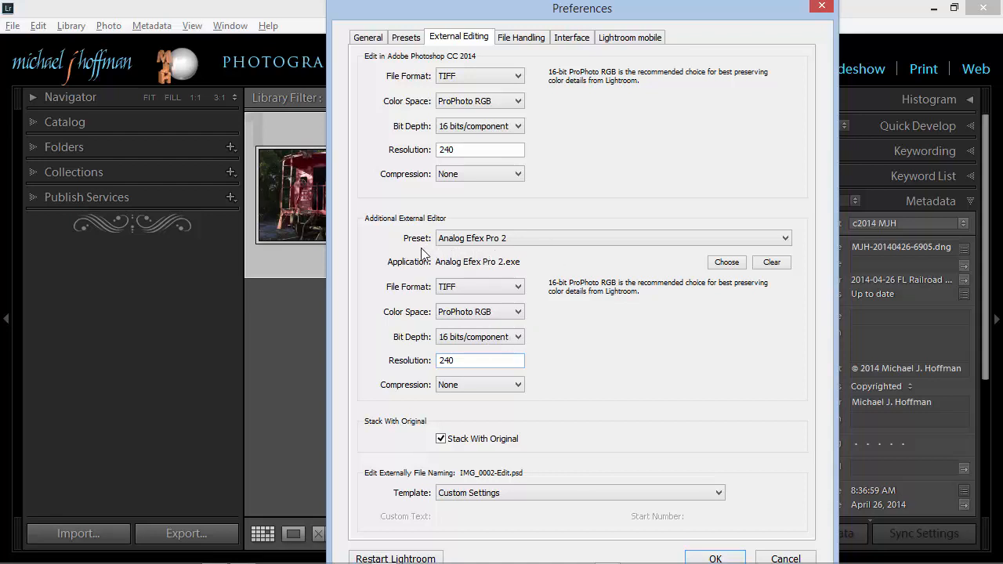
{"action": "mouse_move", "coordinate": [703, 554]}
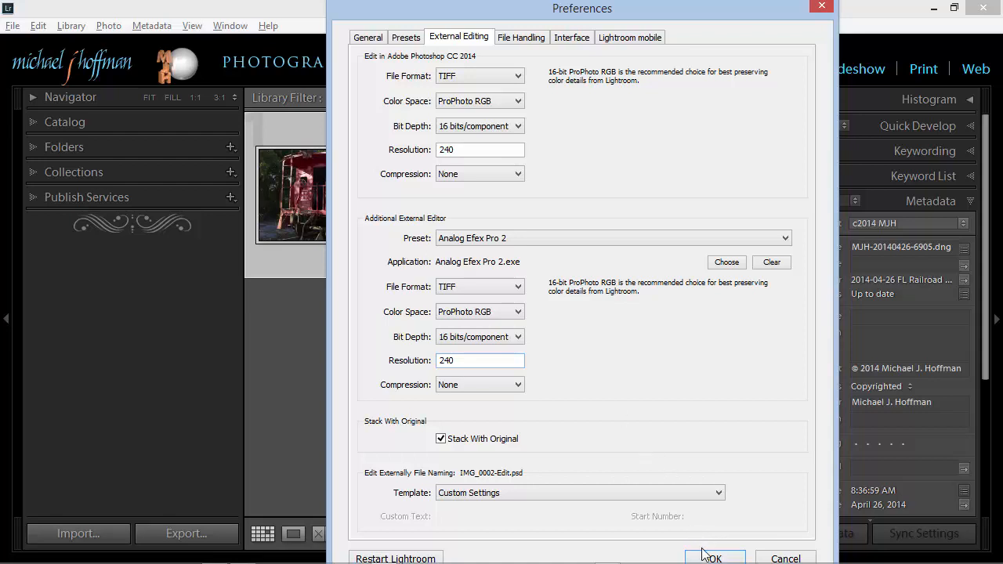
{"action": "left_click", "coordinate": [712, 558]}
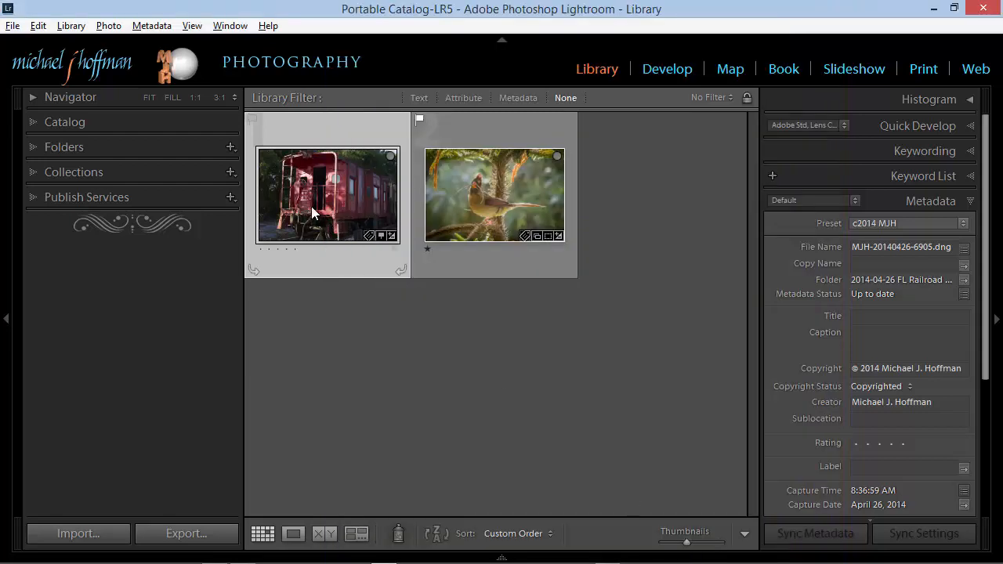
Verify Analog Efex Pro 2 appears second in Photo > Edit In, then bring up the Edit menu.
{"action": "left_click", "coordinate": [108, 25]}
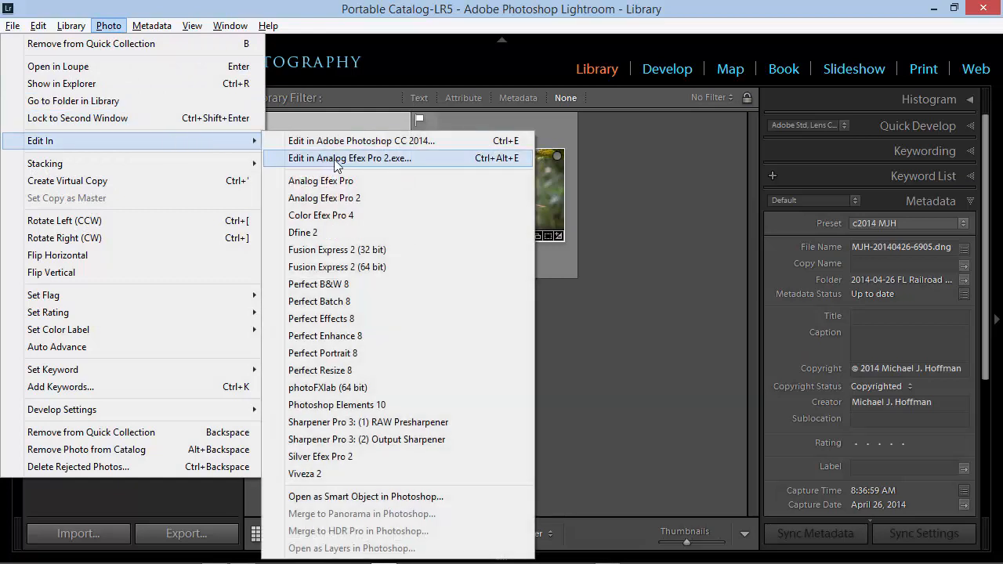
{"action": "mouse_move", "coordinate": [387, 168]}
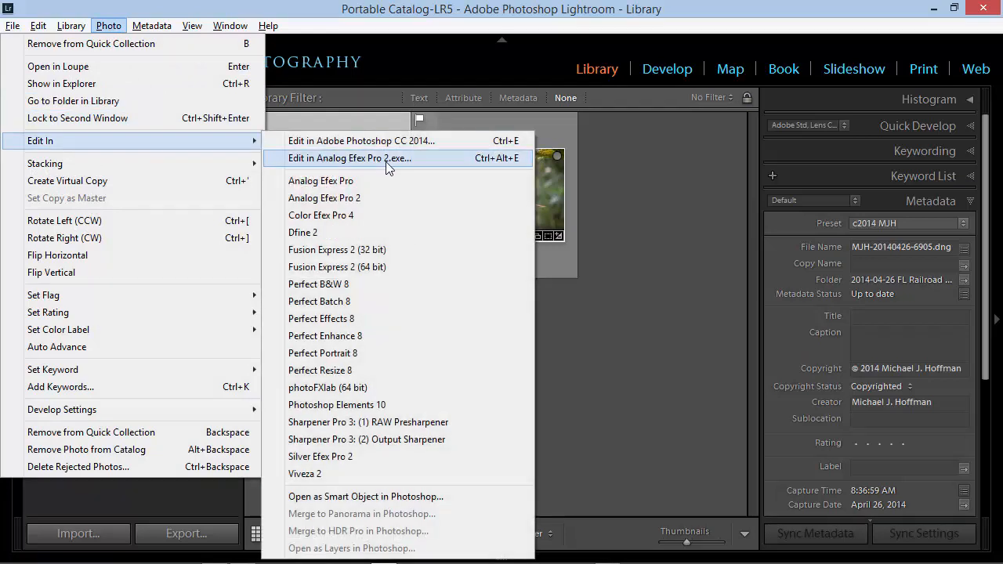
{"action": "mouse_move", "coordinate": [501, 169]}
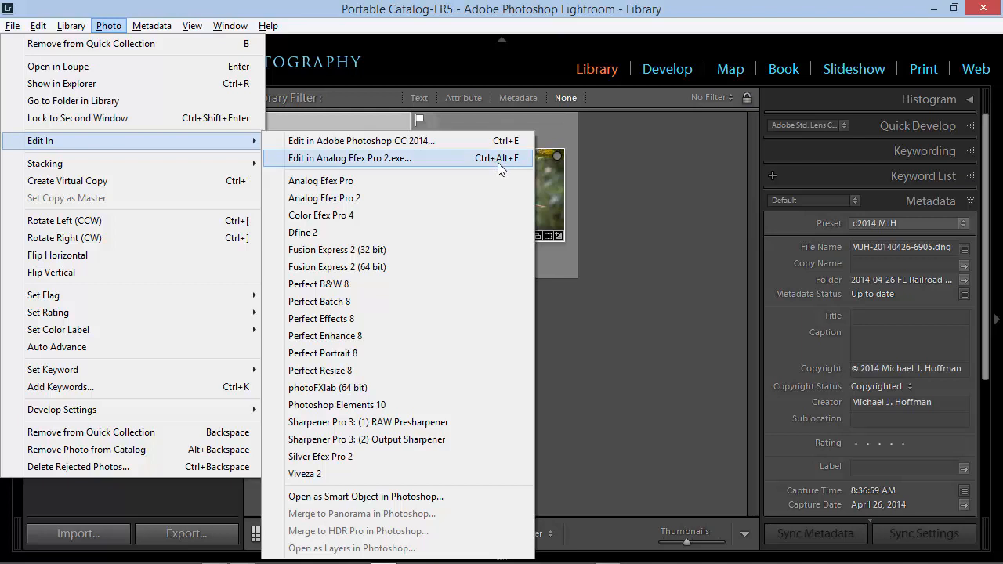
{"action": "mouse_move", "coordinate": [430, 170]}
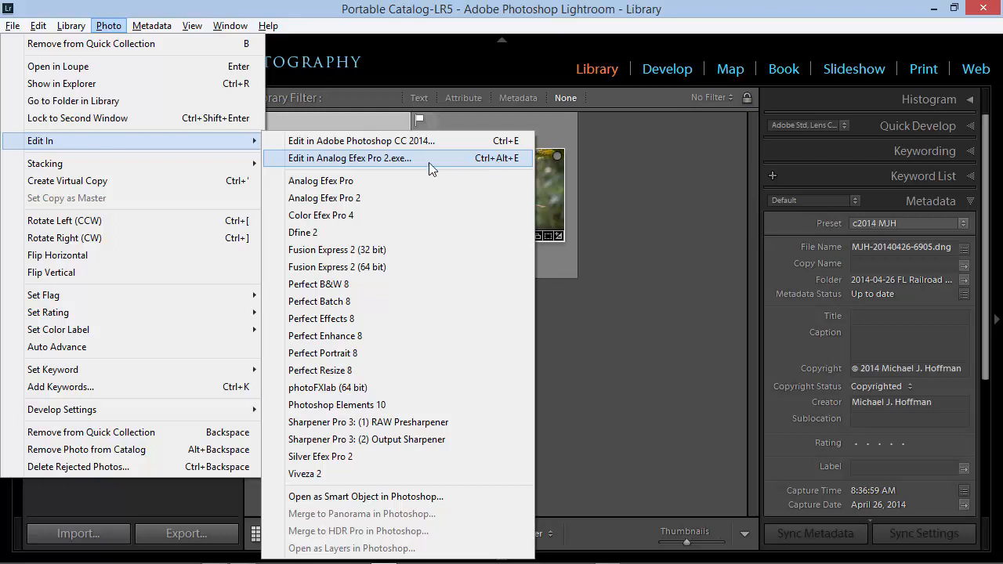
{"action": "mouse_move", "coordinate": [343, 457]}
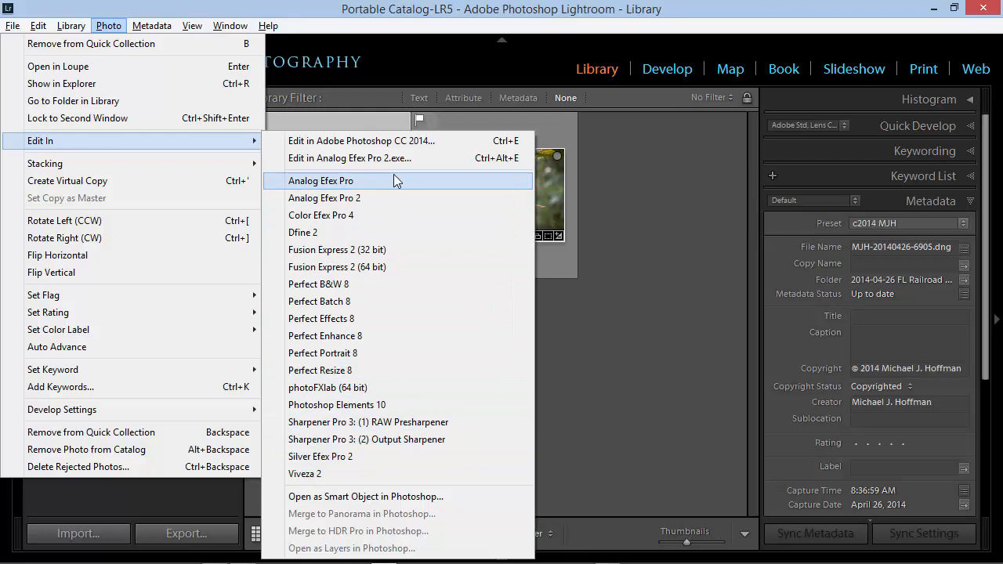
{"action": "mouse_move", "coordinate": [509, 157]}
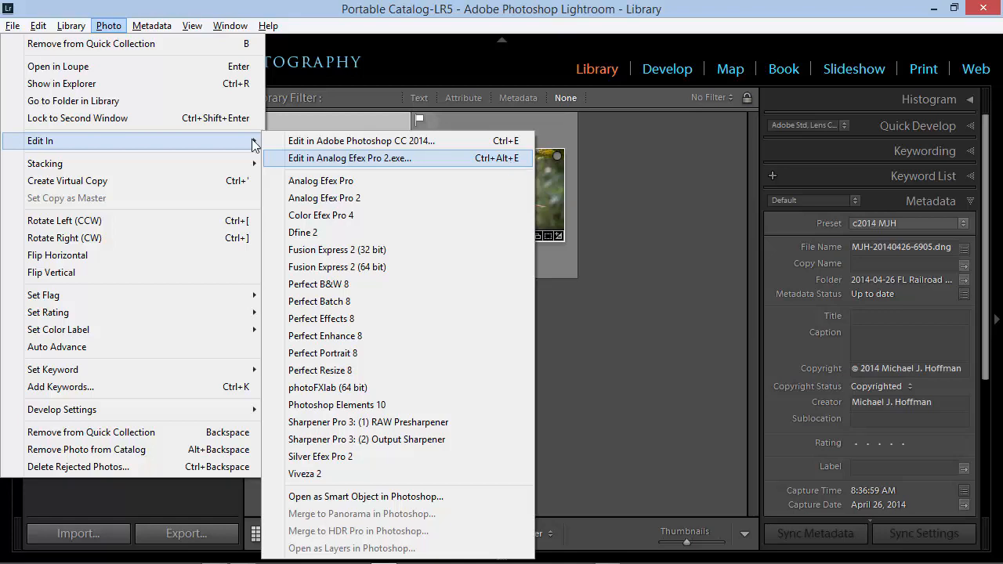
{"action": "left_click", "coordinate": [37, 25]}
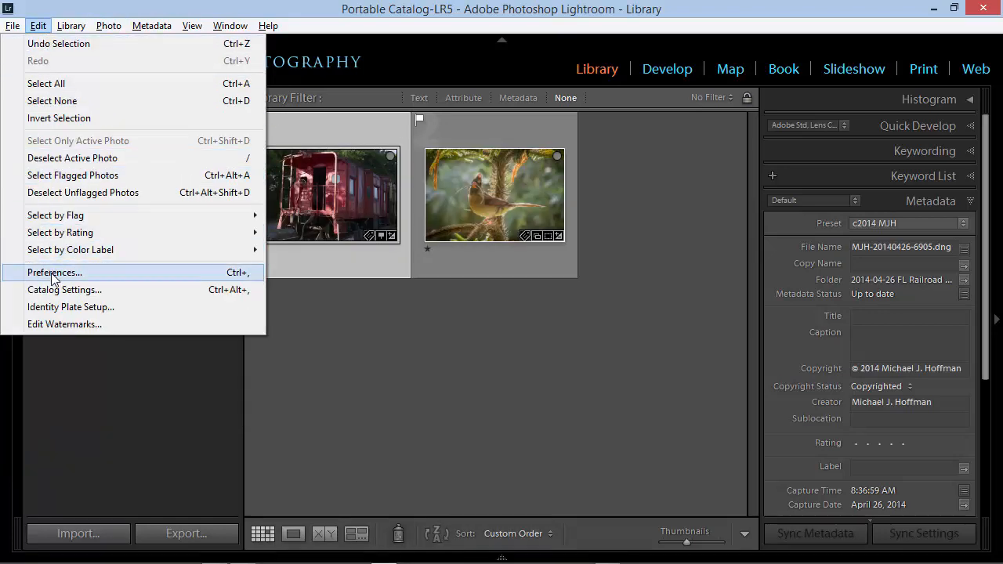
Choose the Silver Efex Pro 2 preset and switch its colour space from sRGB to ProPhoto RGB.
{"action": "left_click", "coordinate": [54, 272]}
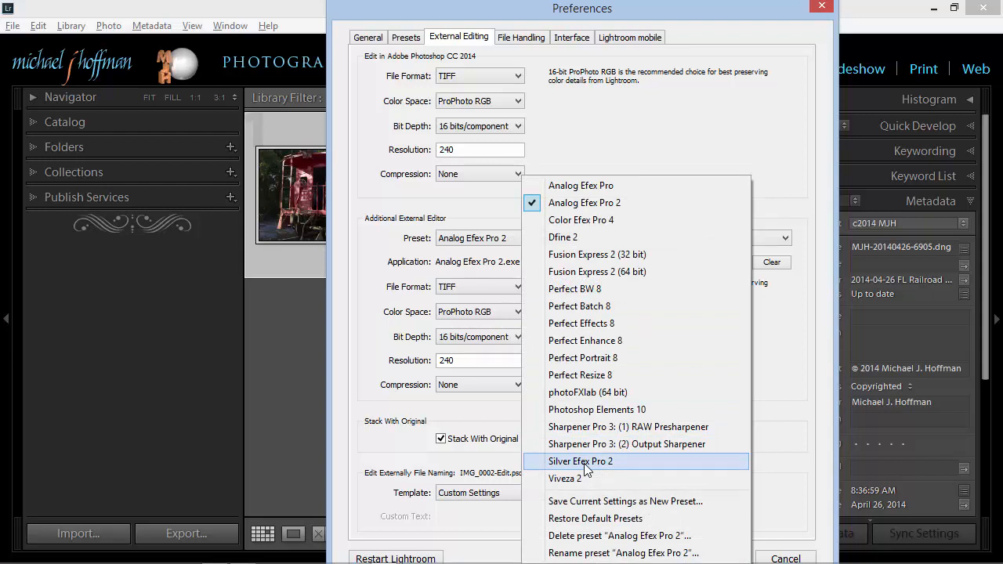
{"action": "left_click", "coordinate": [579, 461]}
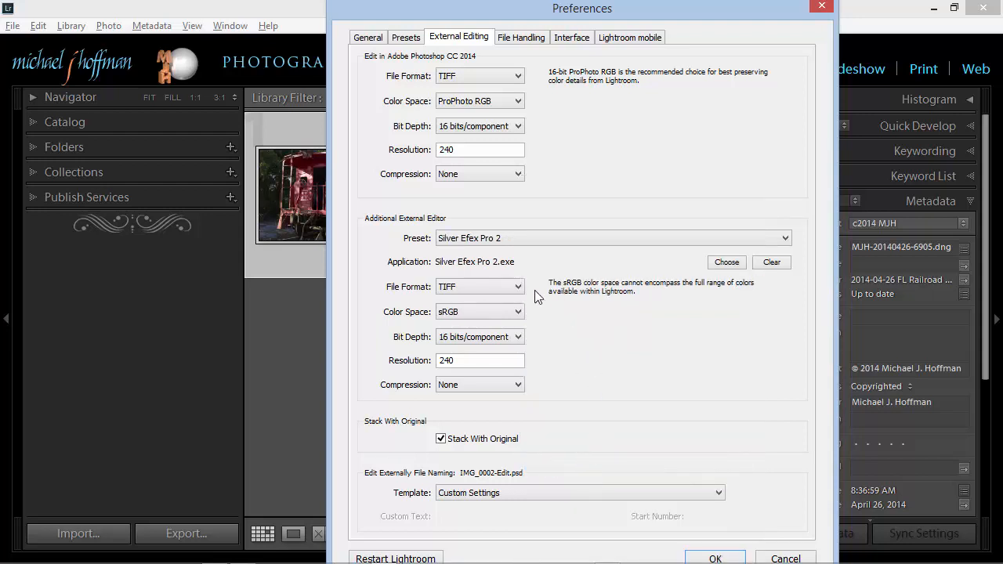
{"action": "mouse_move", "coordinate": [458, 282]}
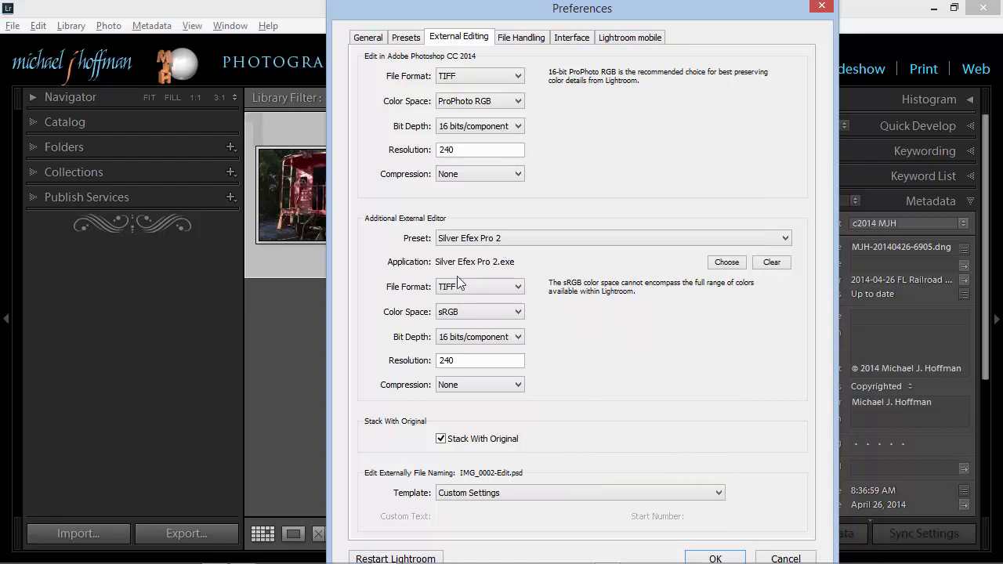
{"action": "mouse_move", "coordinate": [505, 310]}
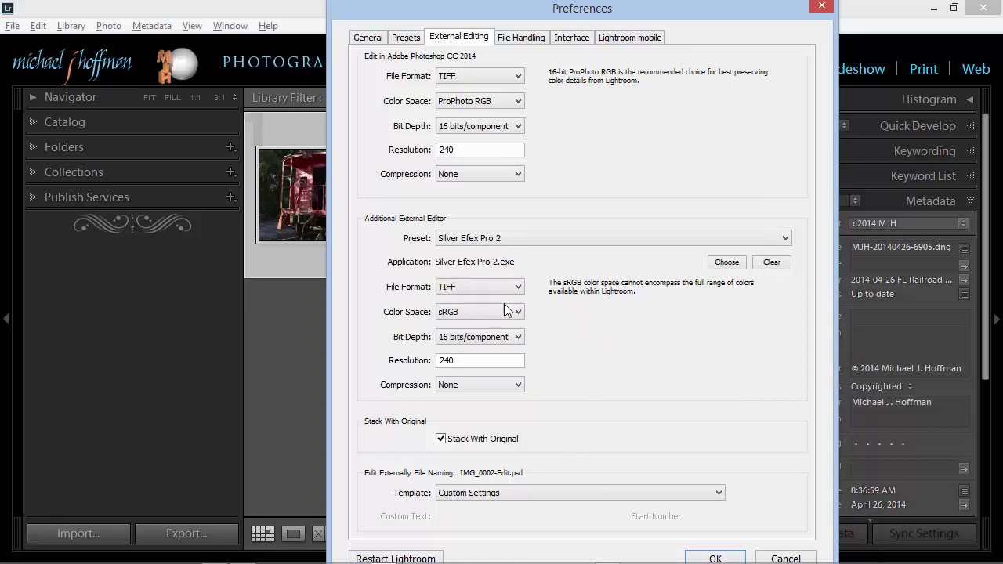
{"action": "mouse_move", "coordinate": [462, 319]}
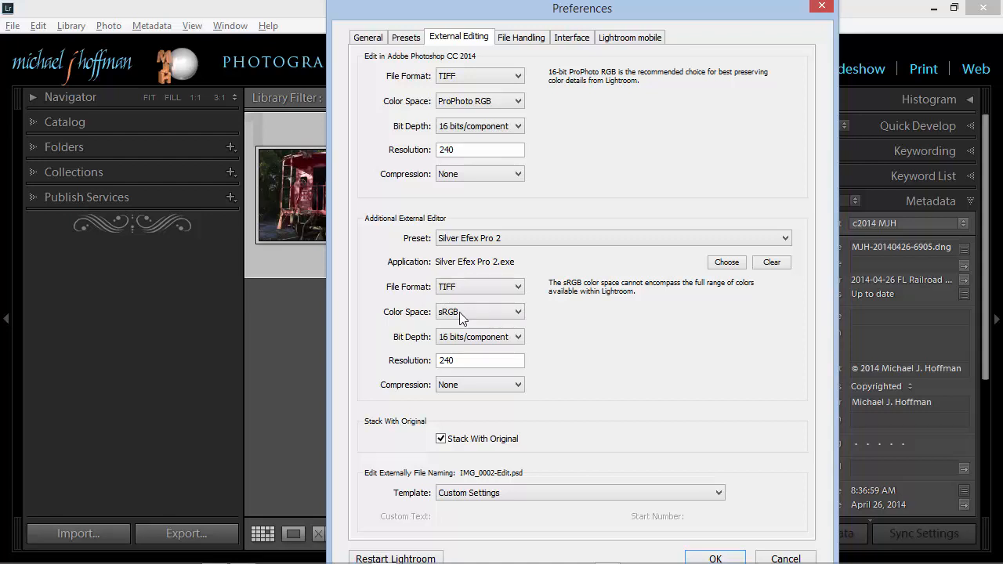
{"action": "left_click", "coordinate": [479, 311]}
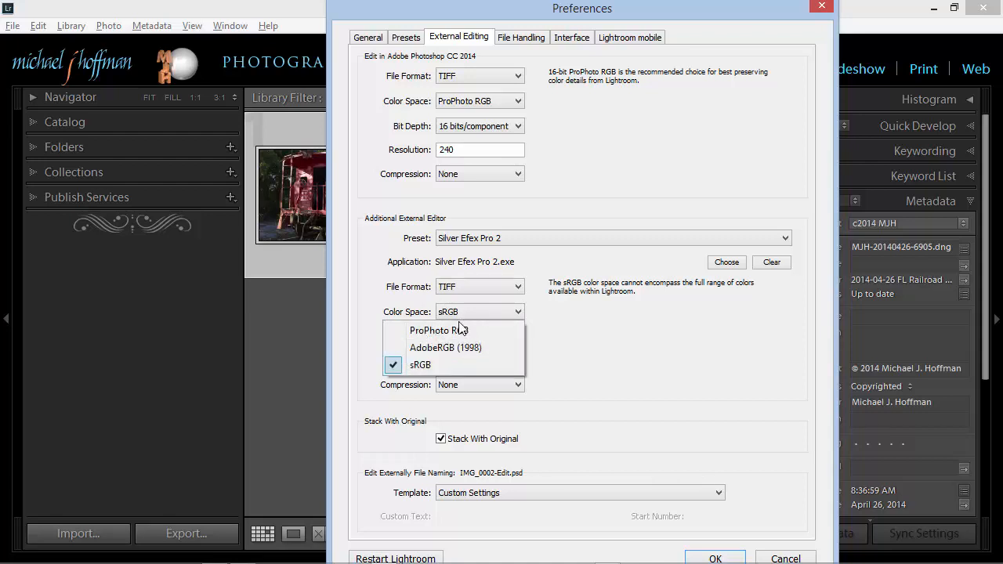
{"action": "left_click", "coordinate": [457, 330]}
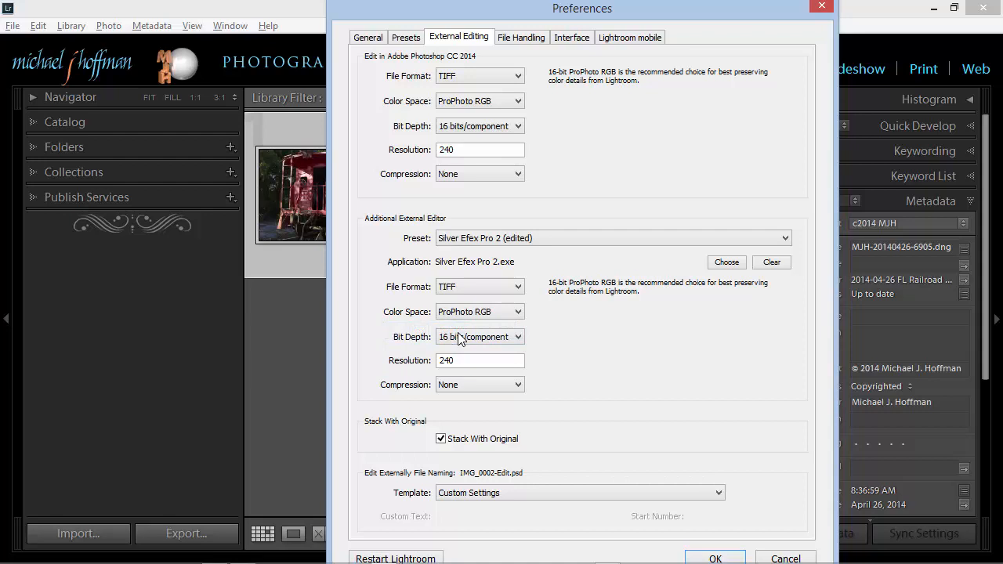
{"action": "mouse_move", "coordinate": [480, 325]}
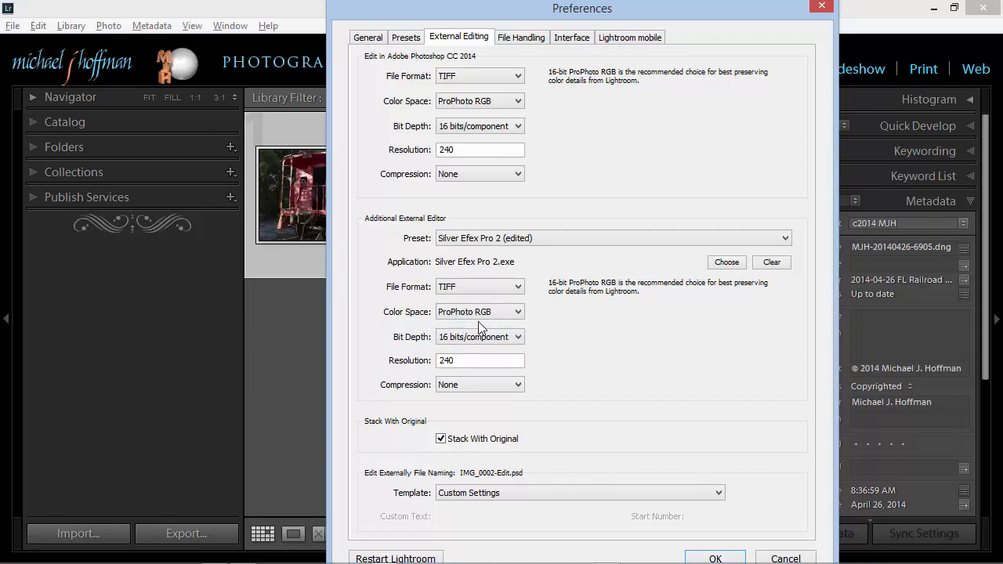
{"action": "mouse_move", "coordinate": [486, 249]}
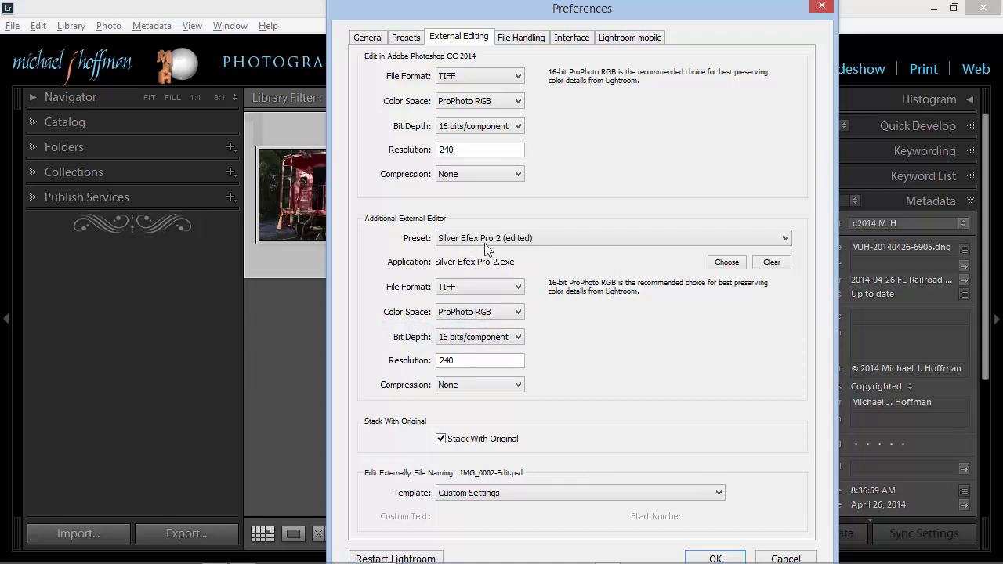
{"action": "mouse_move", "coordinate": [514, 249]}
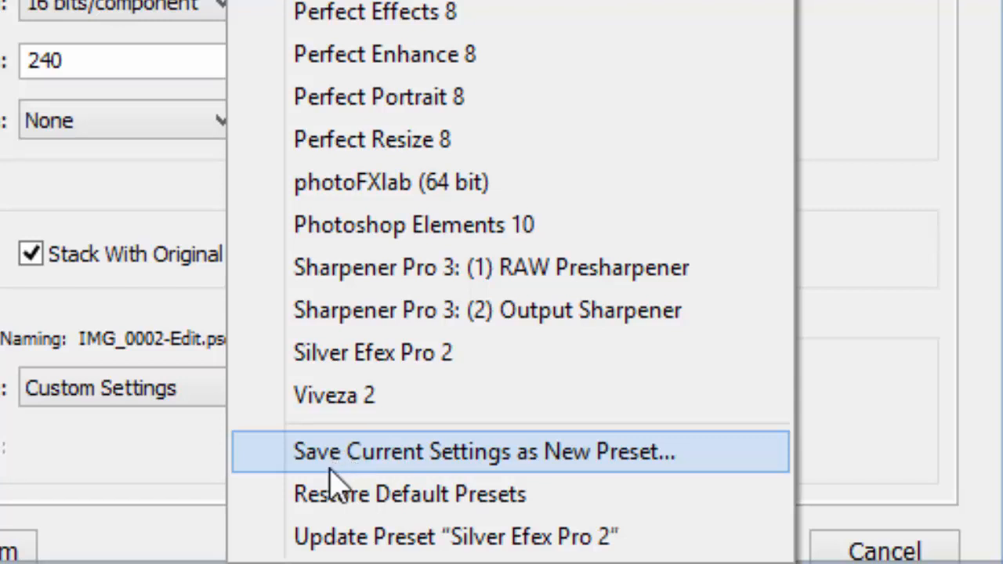
{"action": "mouse_move", "coordinate": [341, 548]}
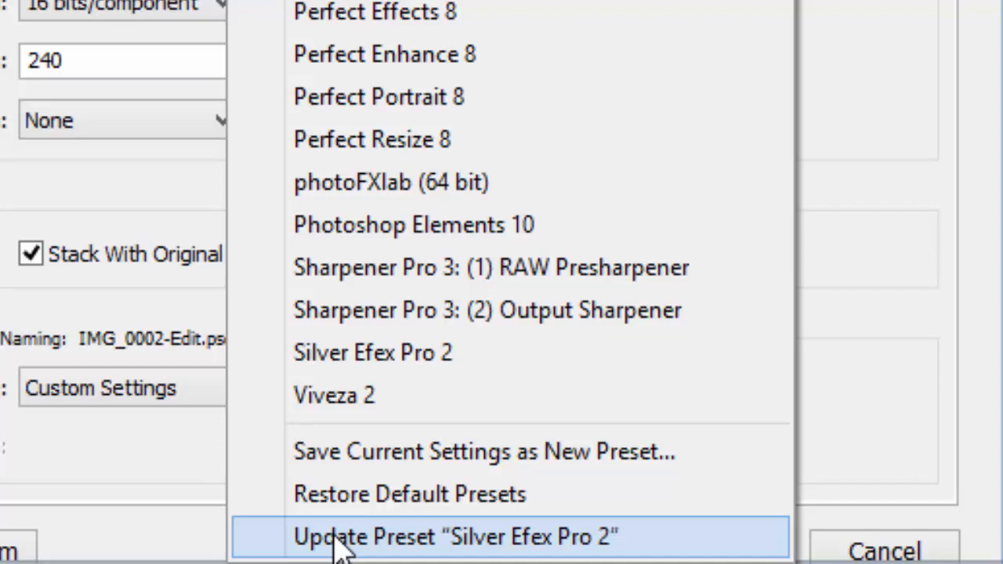
Update the Silver Efex Pro 2 preset with the TIFF, ProPhoto RGB, 16-bit settings.
{"action": "left_click", "coordinate": [456, 536]}
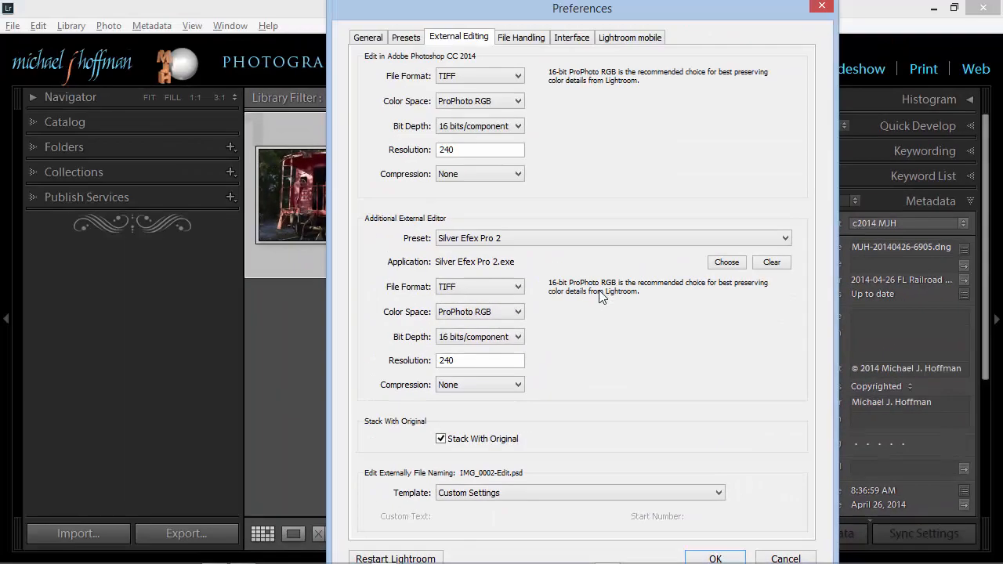
{"action": "mouse_move", "coordinate": [482, 270]}
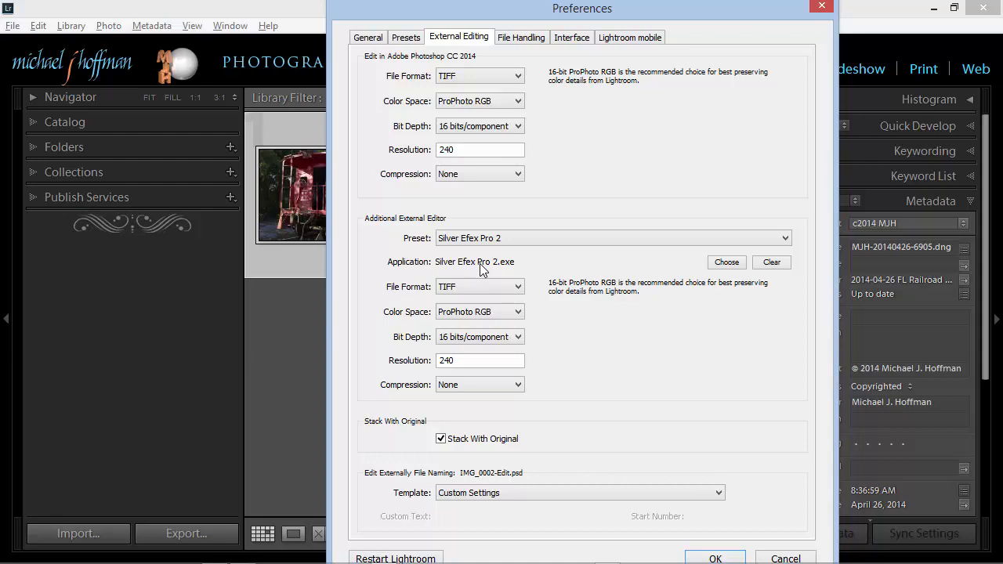
{"action": "mouse_move", "coordinate": [713, 273]}
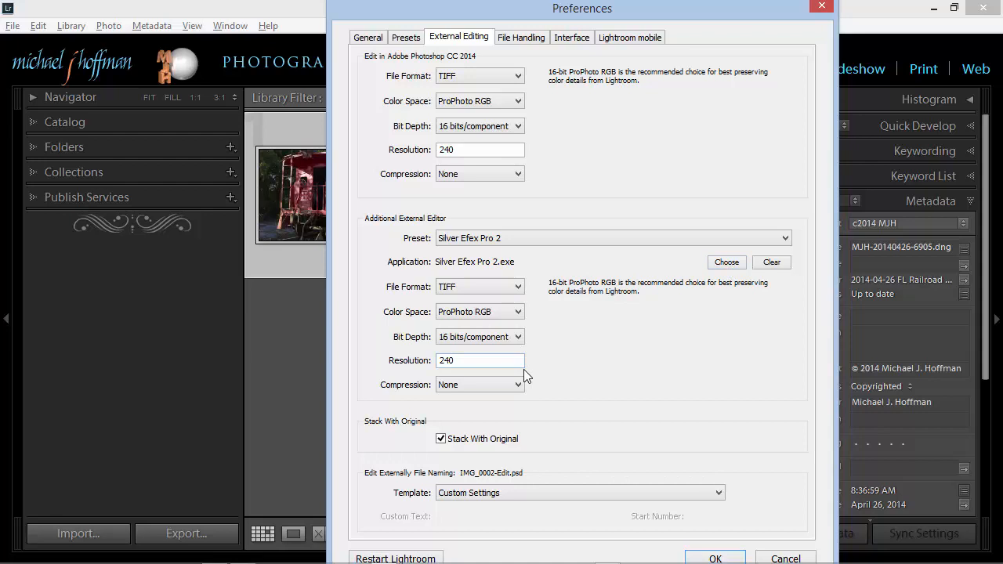
{"action": "mouse_move", "coordinate": [591, 362]}
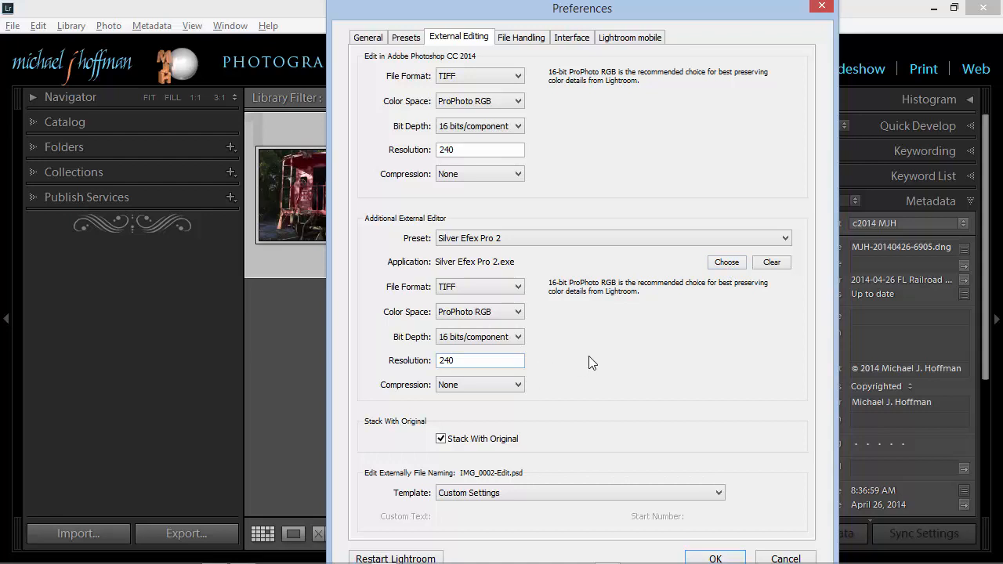
{"action": "mouse_move", "coordinate": [459, 251]}
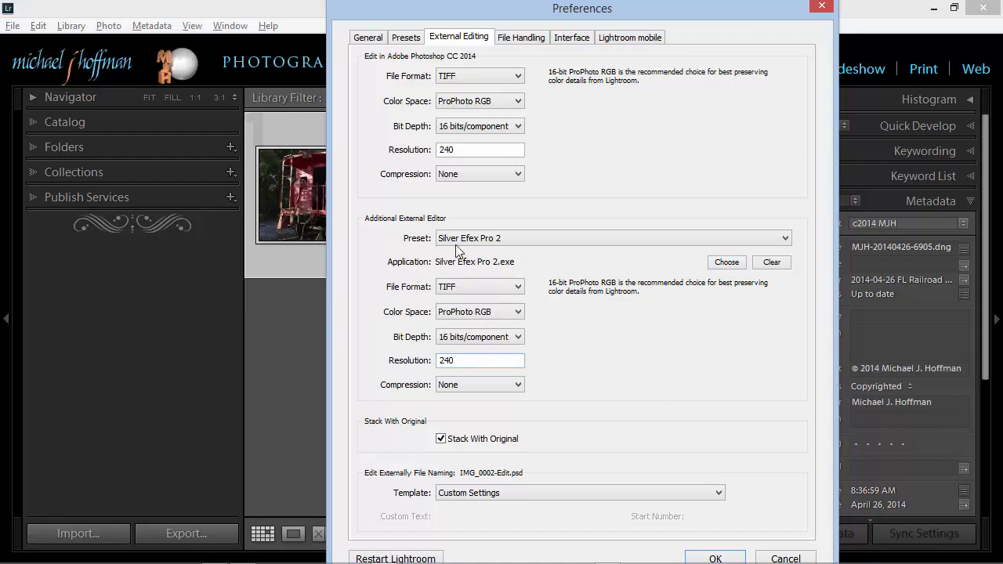
{"action": "mouse_move", "coordinate": [697, 538]}
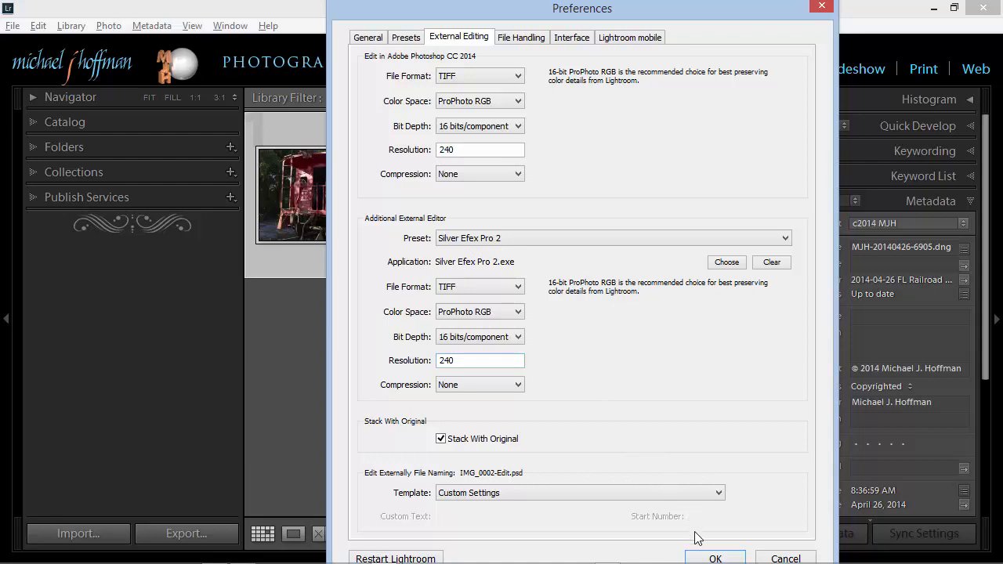
{"action": "mouse_move", "coordinate": [701, 558]}
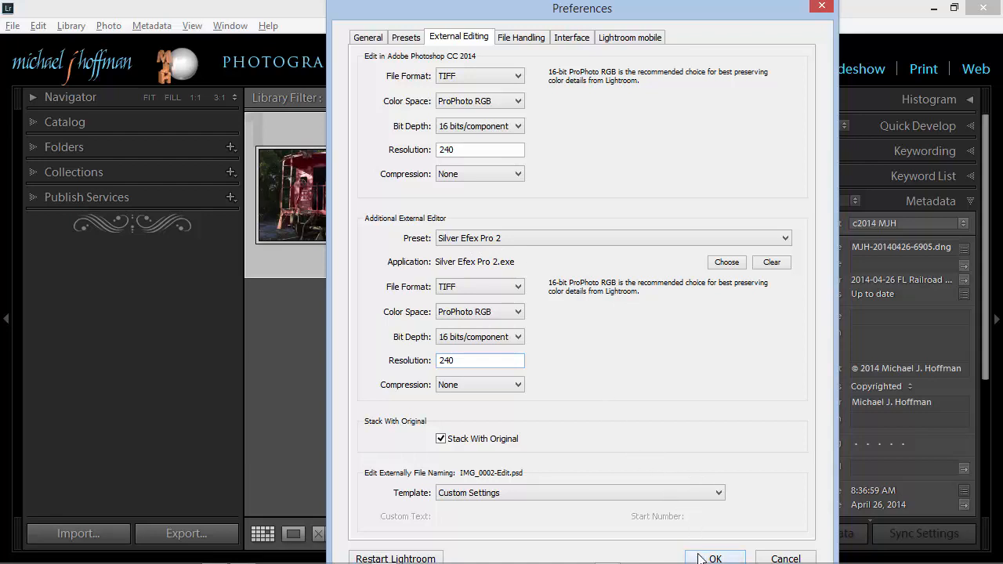
Save and close Preferences, then check that Silver Efex Pro 2 is listed under Photo > Edit In.
{"action": "left_click", "coordinate": [713, 559]}
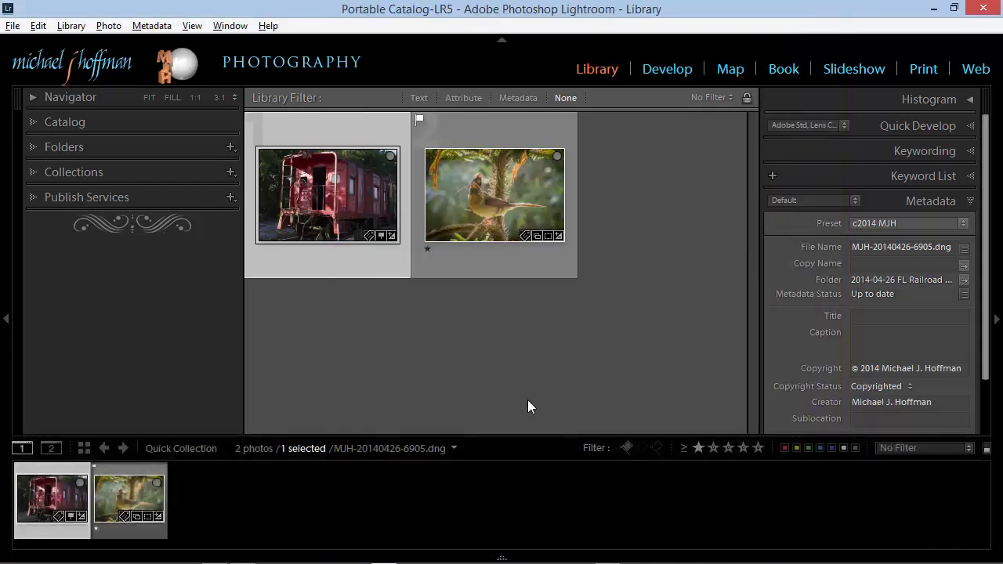
{"action": "left_click", "coordinate": [109, 26]}
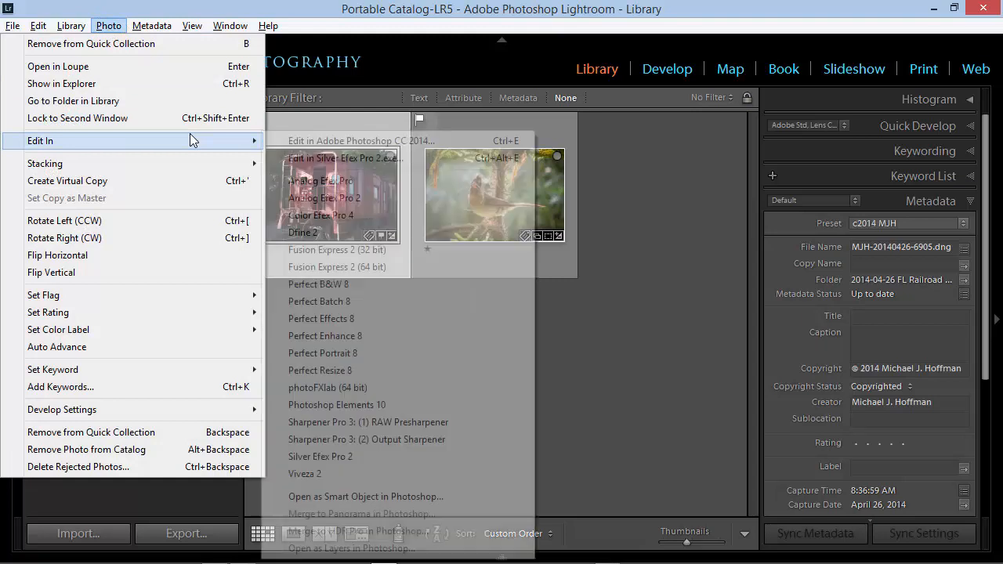
{"action": "mouse_move", "coordinate": [378, 157]}
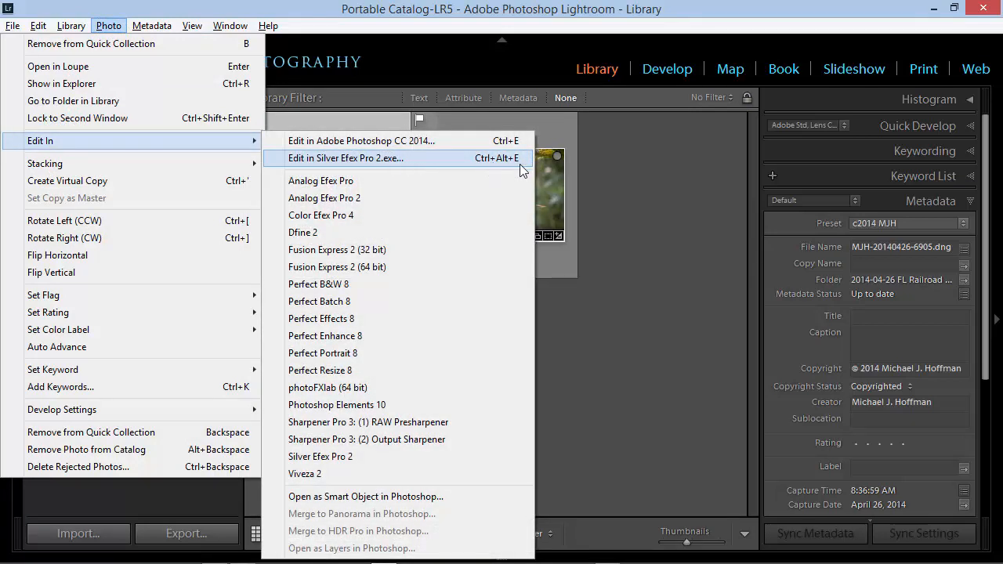
{"action": "mouse_move", "coordinate": [486, 162]}
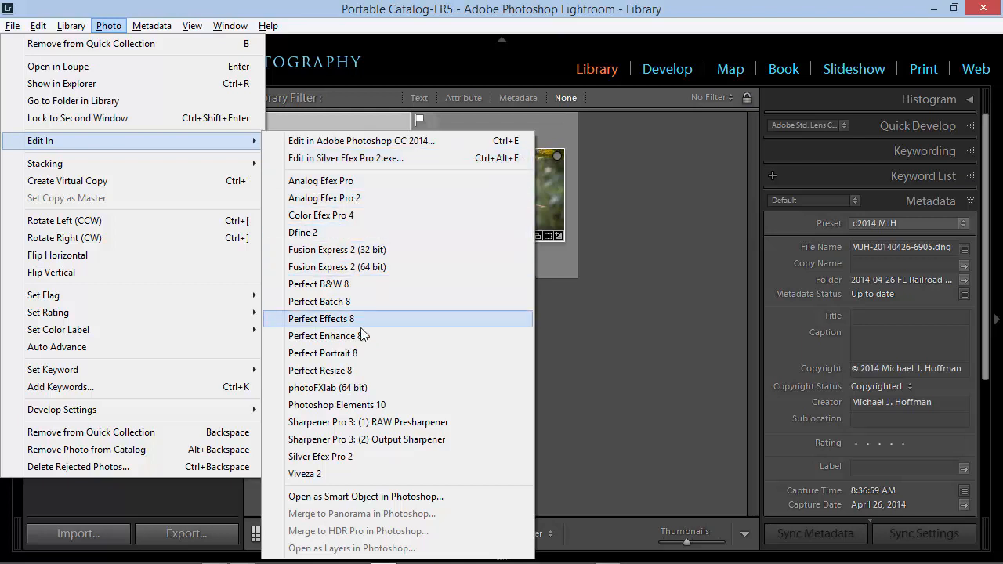
{"action": "mouse_move", "coordinate": [376, 349]}
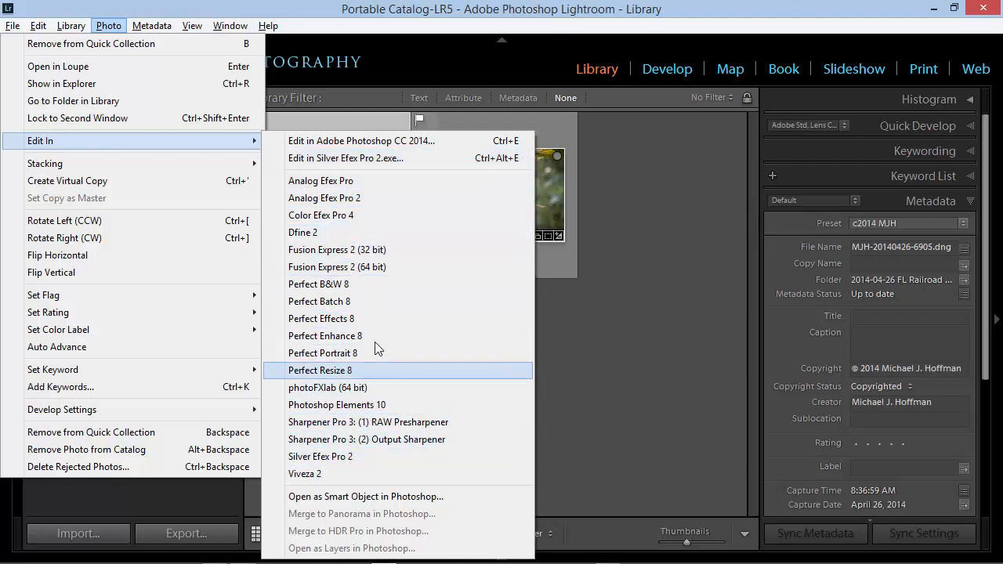
{"action": "mouse_move", "coordinate": [505, 158]}
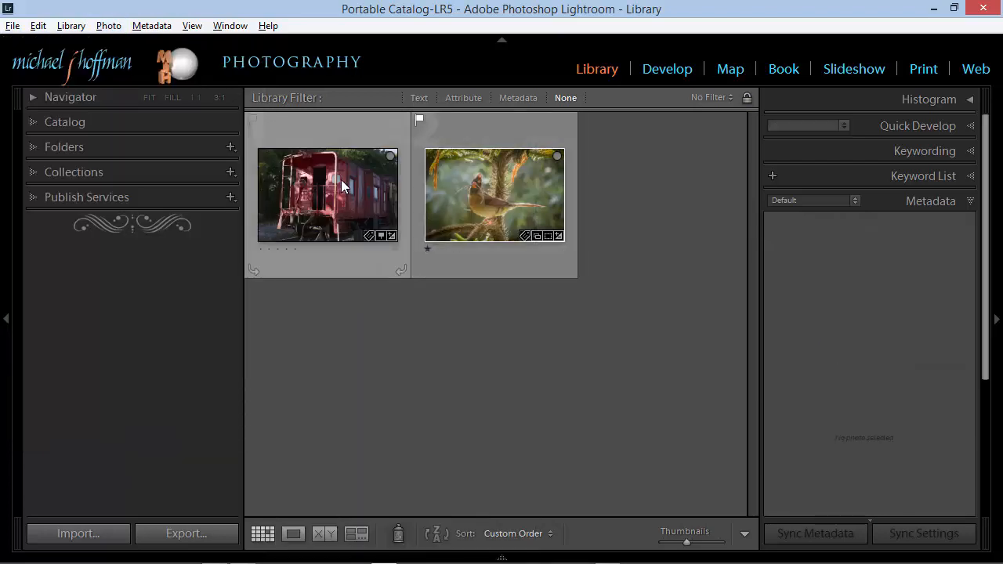
Open a copy of the caboose photo with Lightroom adjustments in Silver Efex Pro 2.
{"action": "left_click", "coordinate": [327, 194]}
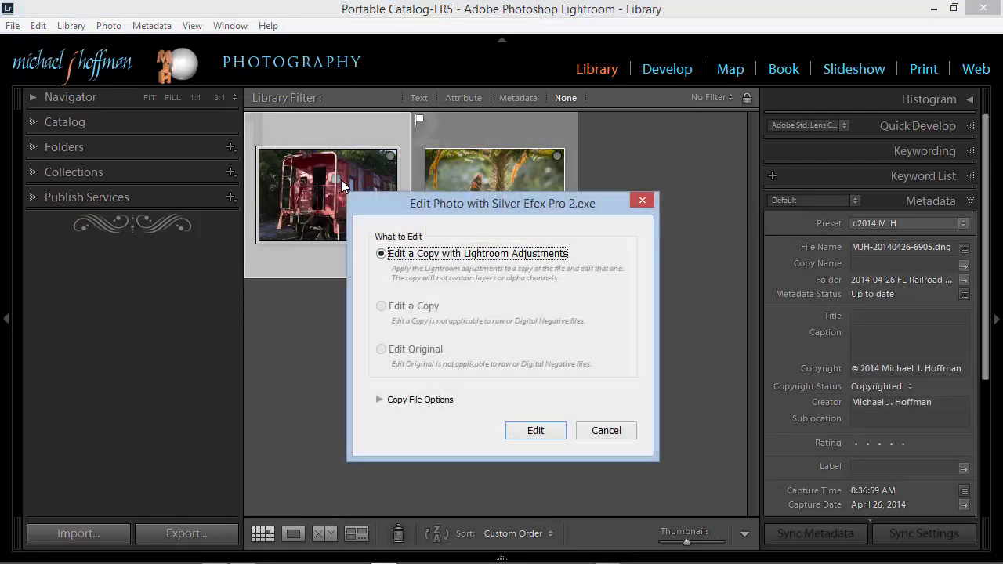
{"action": "mouse_move", "coordinate": [501, 271]}
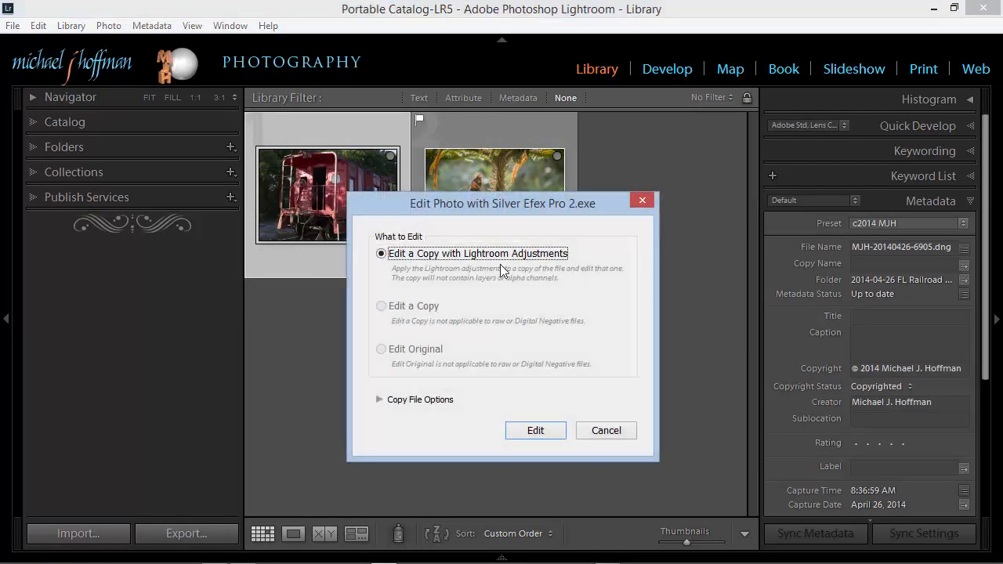
{"action": "mouse_move", "coordinate": [538, 314]}
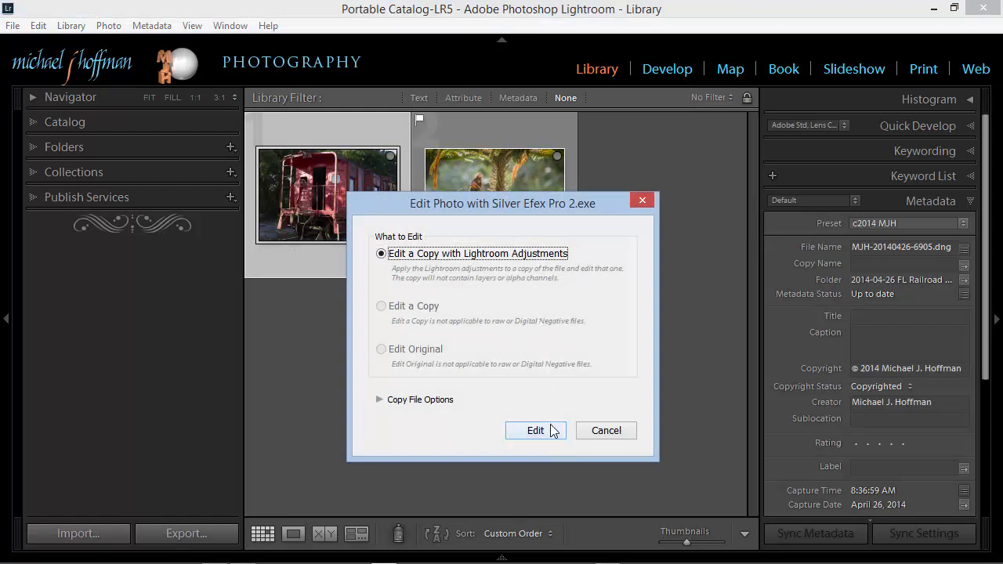
{"action": "left_click", "coordinate": [535, 430]}
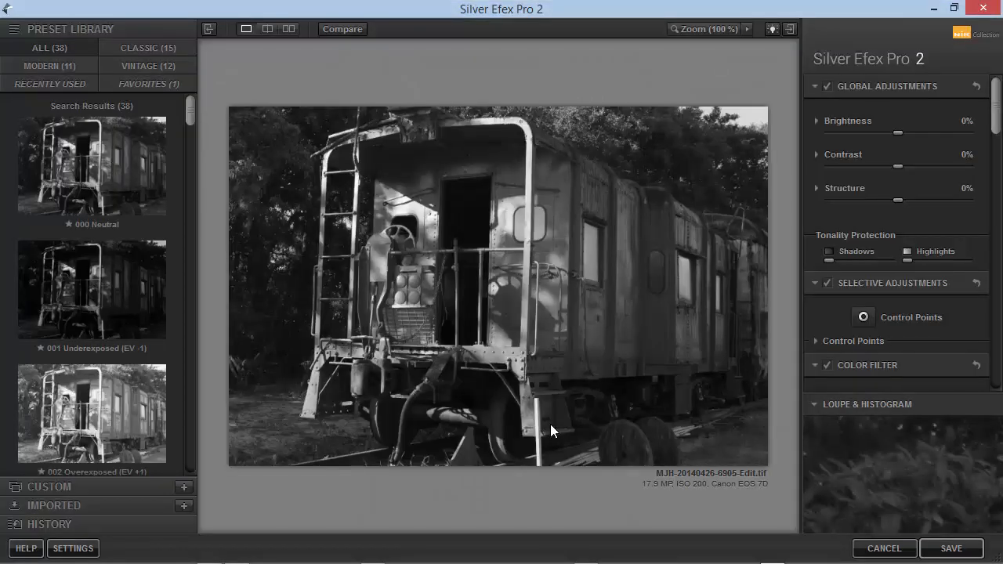
Save the black-and-white caboose conversion back to Lightroom as a third library photo.
{"action": "left_click", "coordinate": [950, 547]}
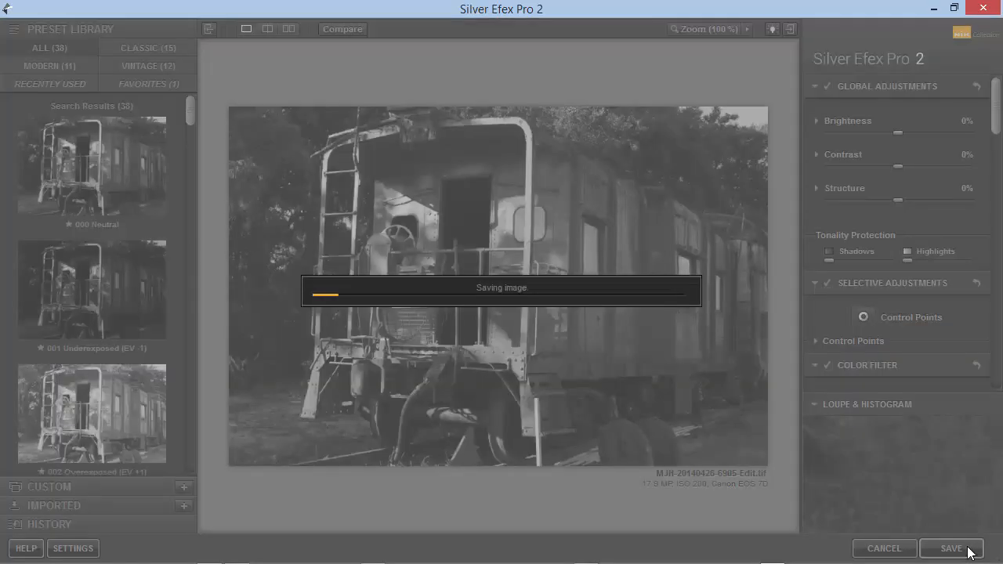
{"action": "left_click", "coordinate": [949, 548]}
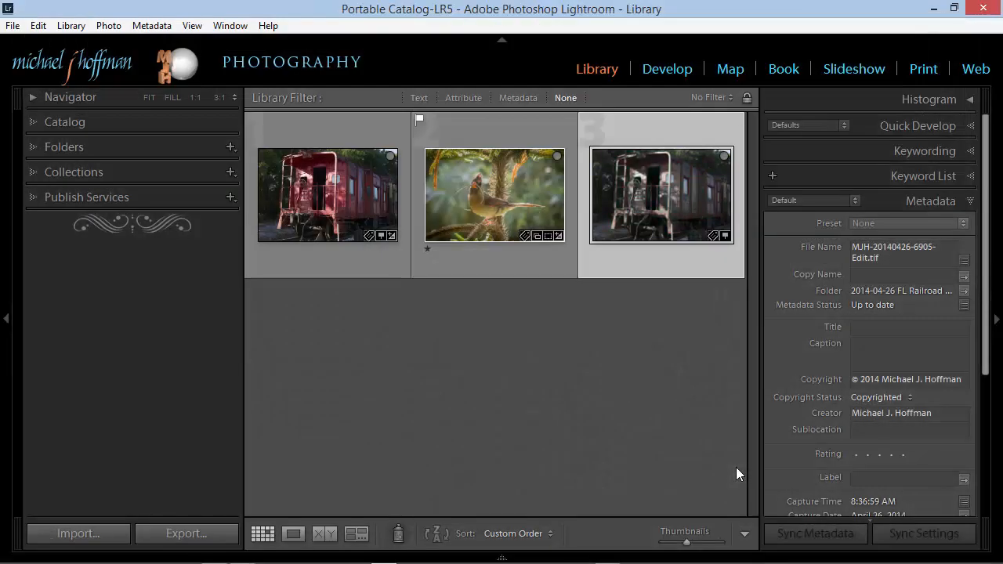
{"action": "left_click", "coordinate": [661, 194]}
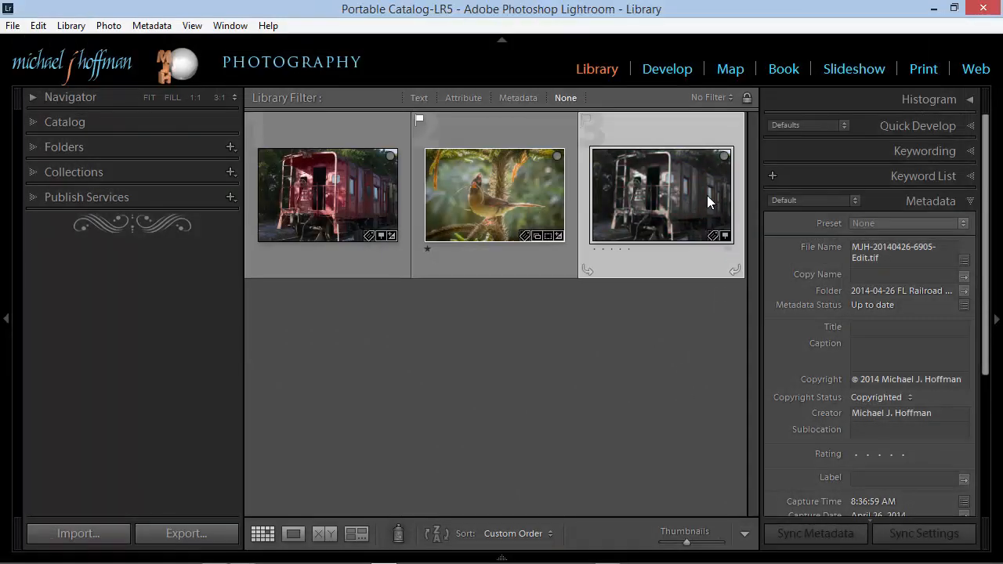
{"action": "mouse_move", "coordinate": [666, 227]}
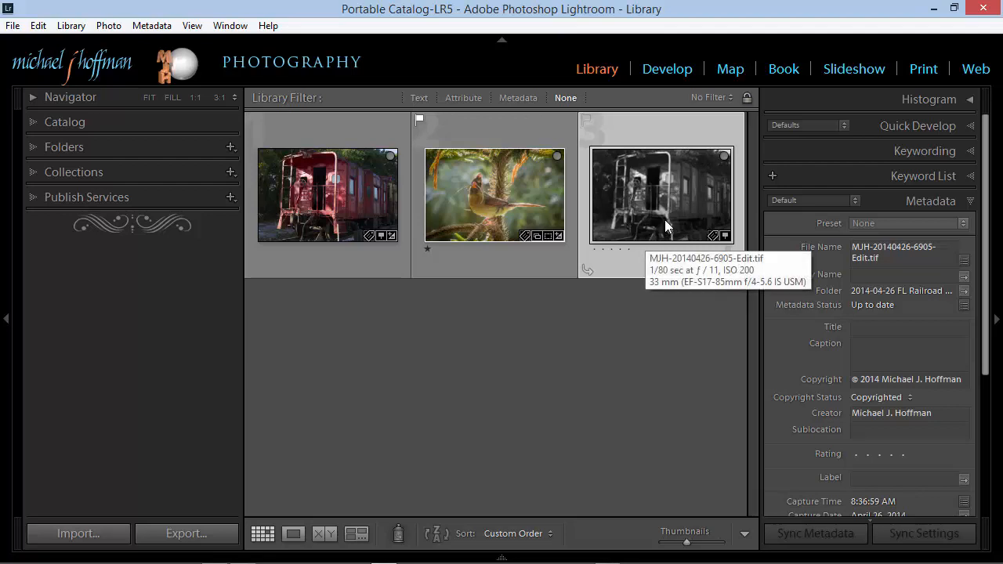
{"action": "mouse_move", "coordinate": [716, 262]}
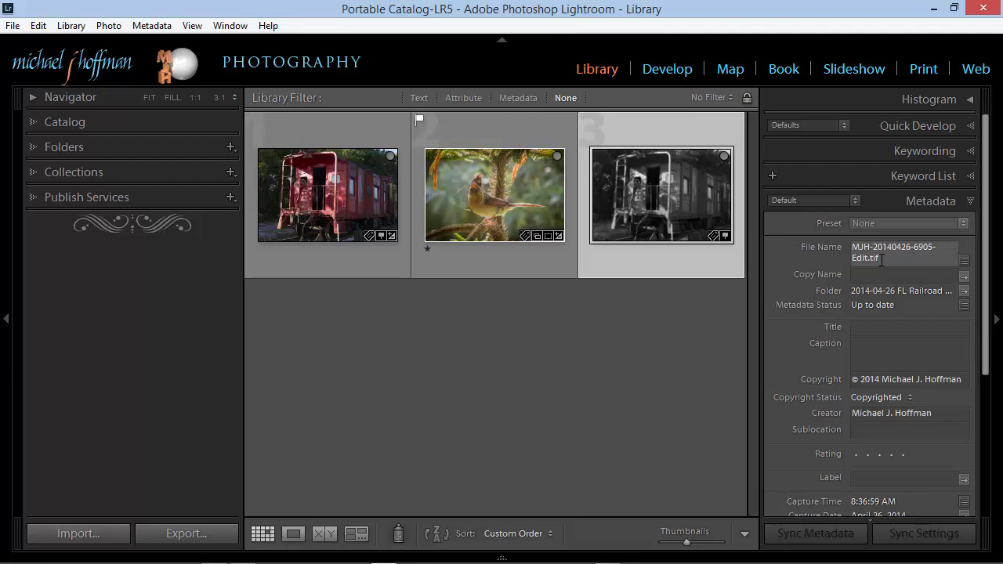
{"action": "left_click", "coordinate": [327, 194]}
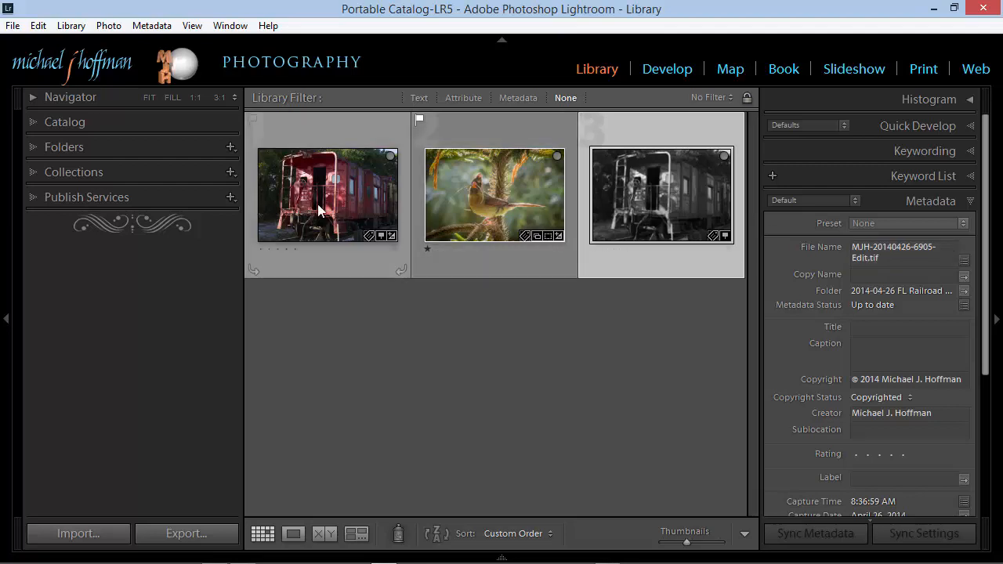
{"action": "mouse_move", "coordinate": [321, 208]}
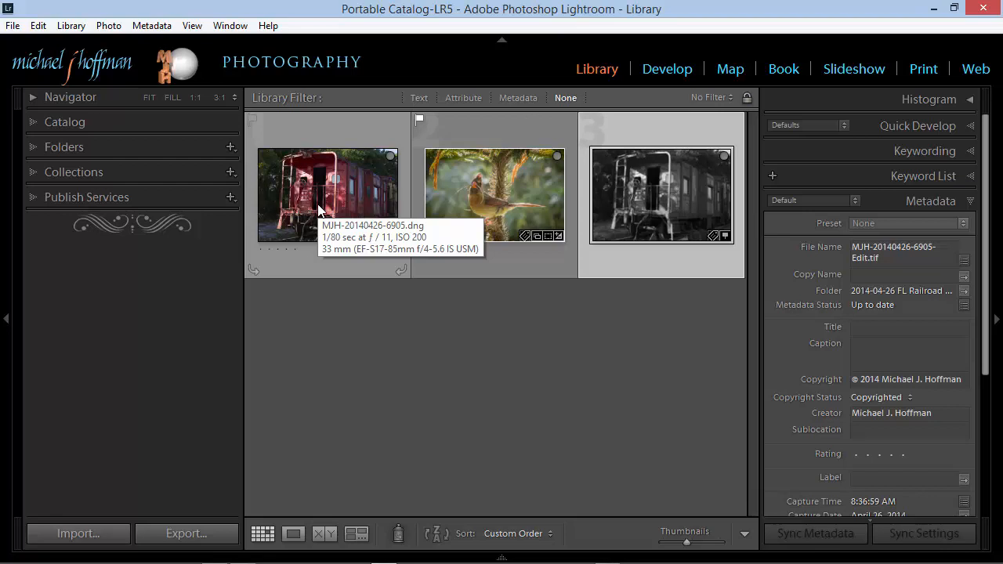
{"action": "mouse_move", "coordinate": [209, 166]}
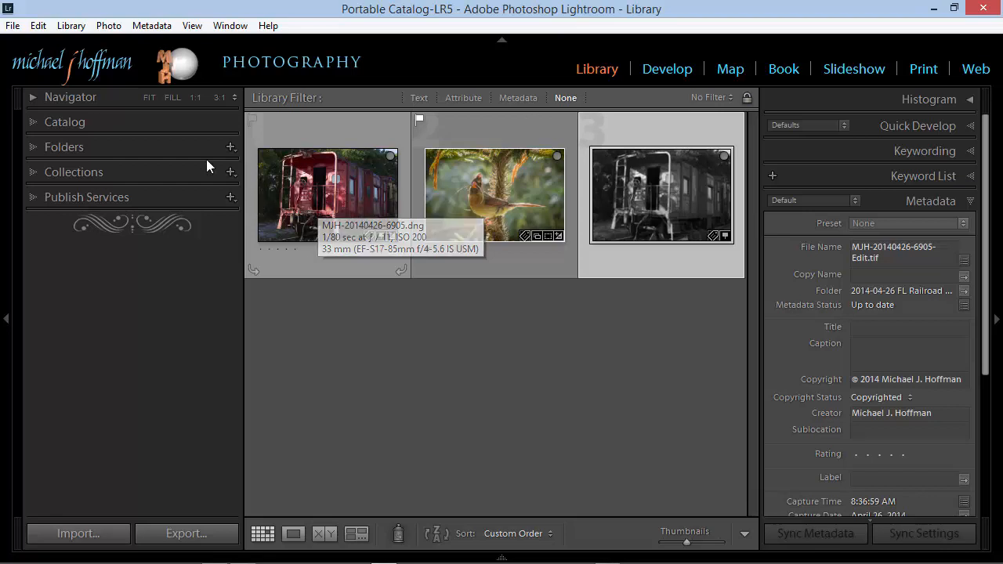
Open the Photo menu's external editor list for the selected black-and-white copy.
{"action": "left_click", "coordinate": [108, 25]}
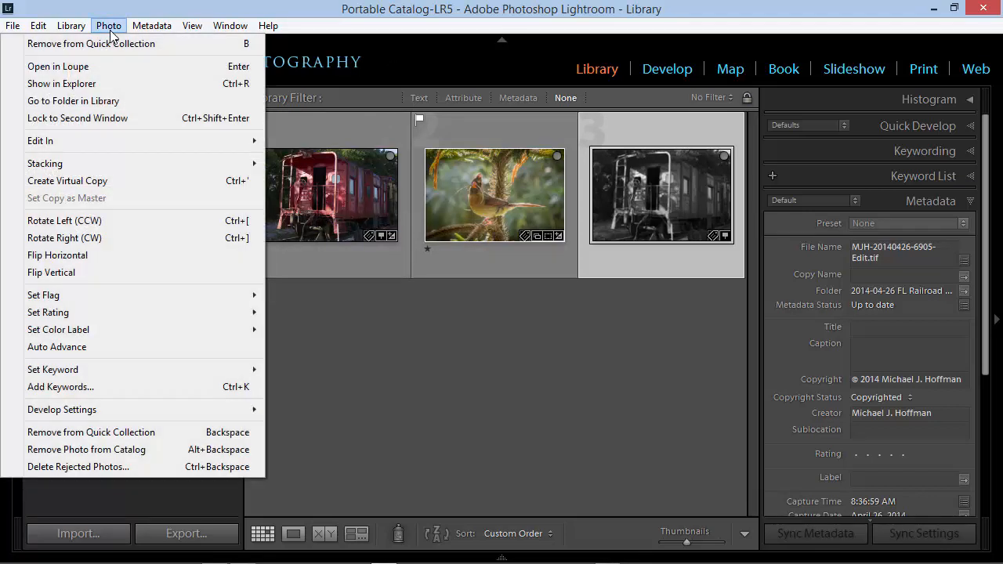
{"action": "mouse_move", "coordinate": [167, 140]}
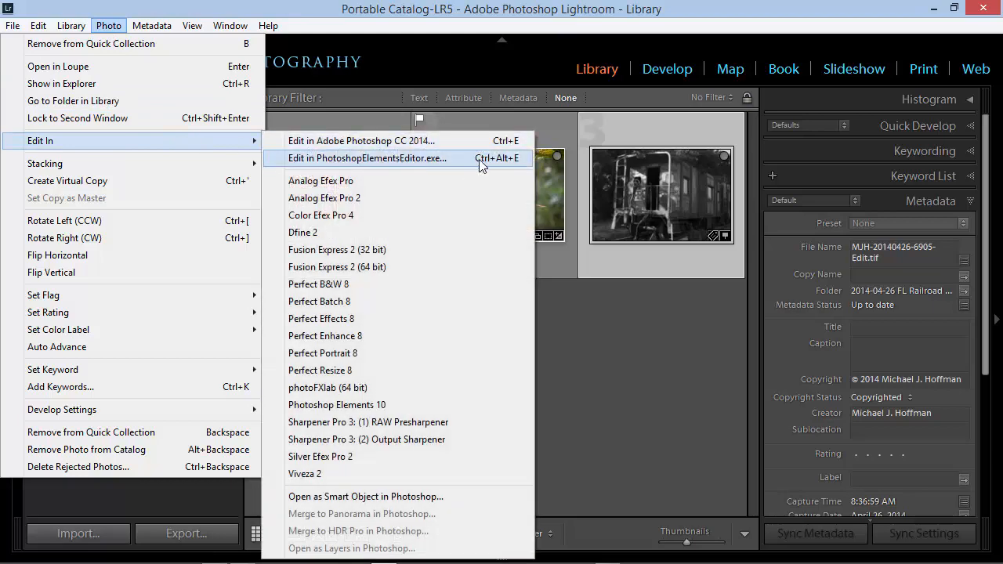
{"action": "mouse_move", "coordinate": [485, 171]}
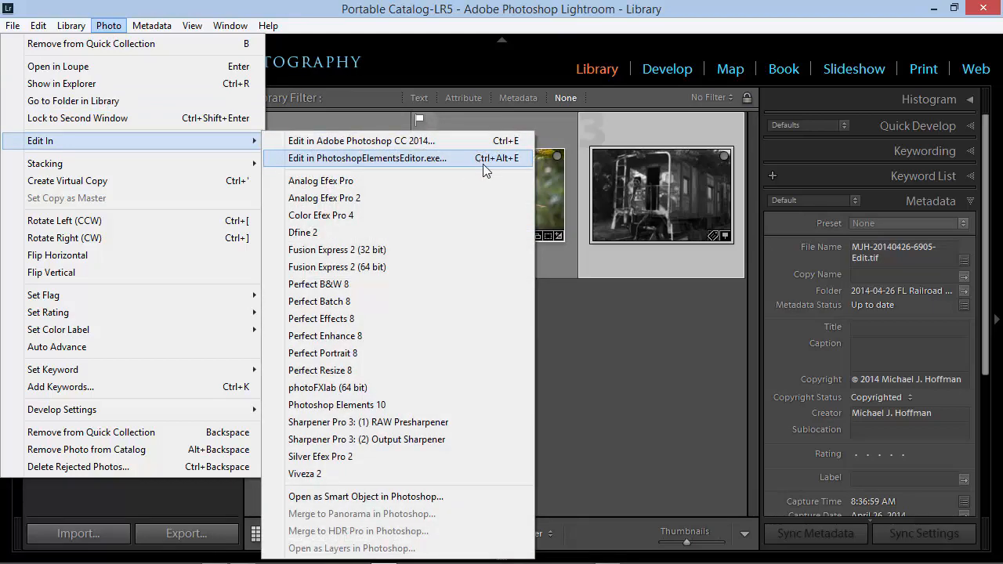